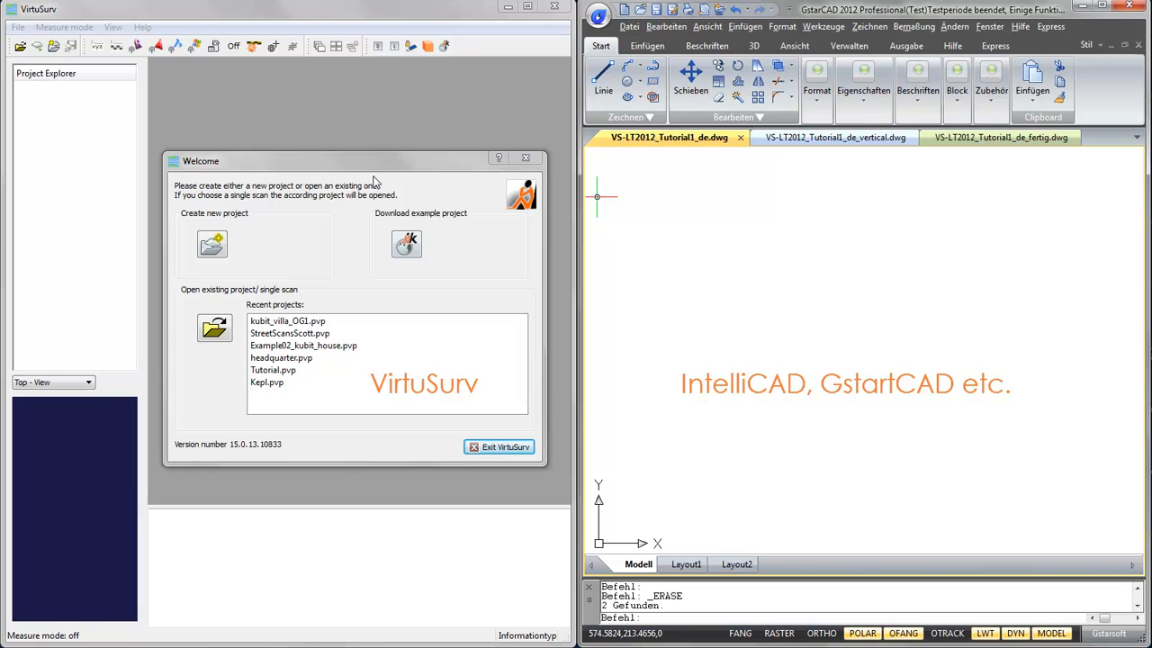
mouse_move(369, 170)
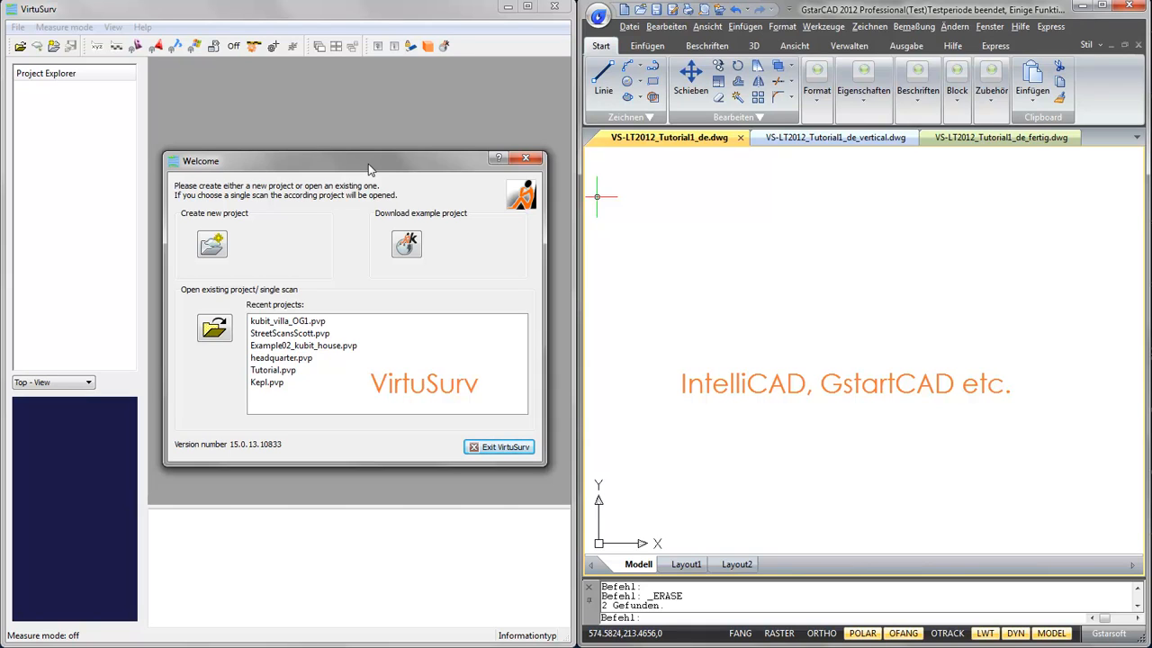
Step: Open the recent project kubit_villa_OG1.pvp from the Welcome dialog
left_click(287, 321)
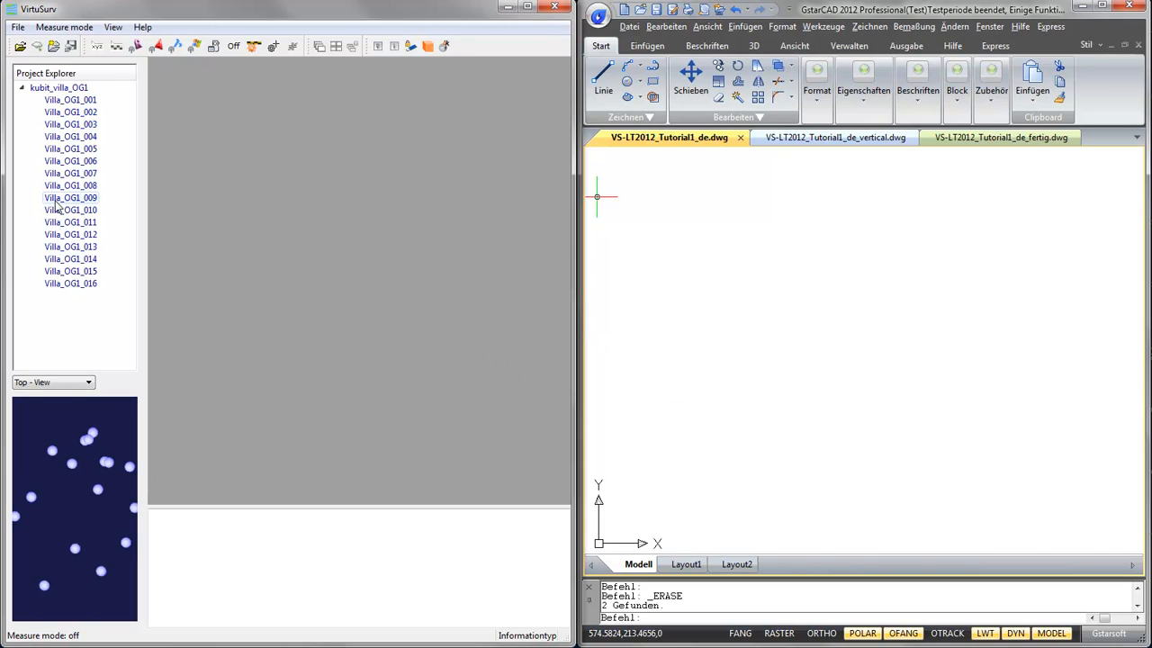
Step: Load True color (RGB) panoramas for scans Villa_OG1_009 and 010, then display scan 009
left_click(70, 197)
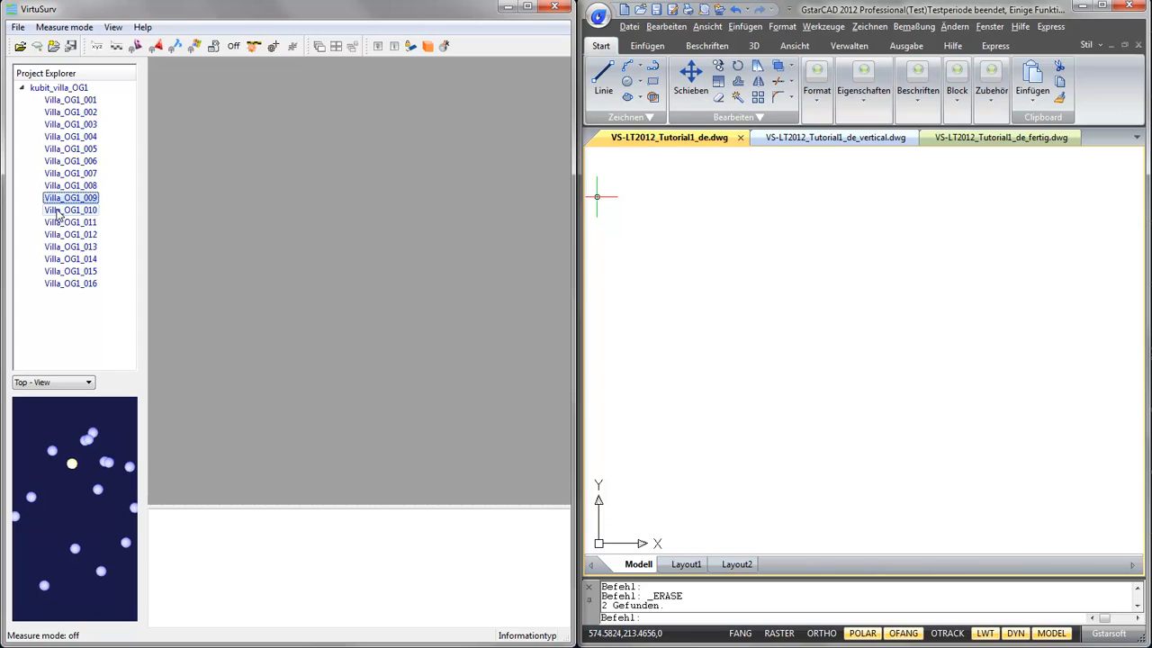
left_click(70, 209)
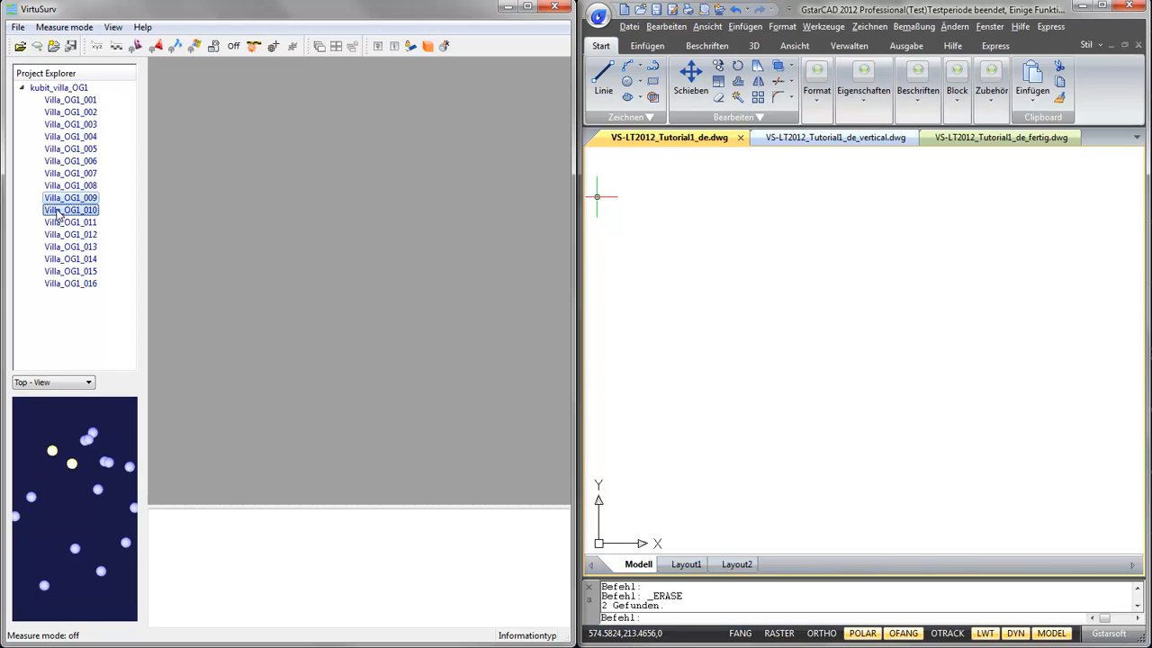
right_click(71, 209)
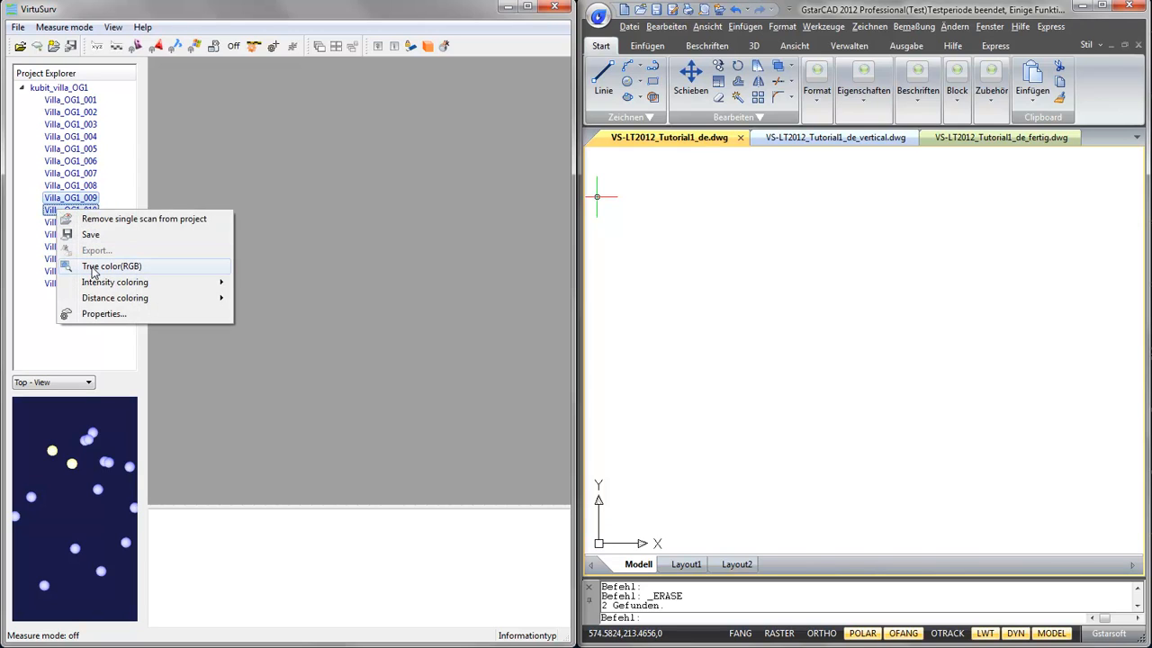
left_click(111, 267)
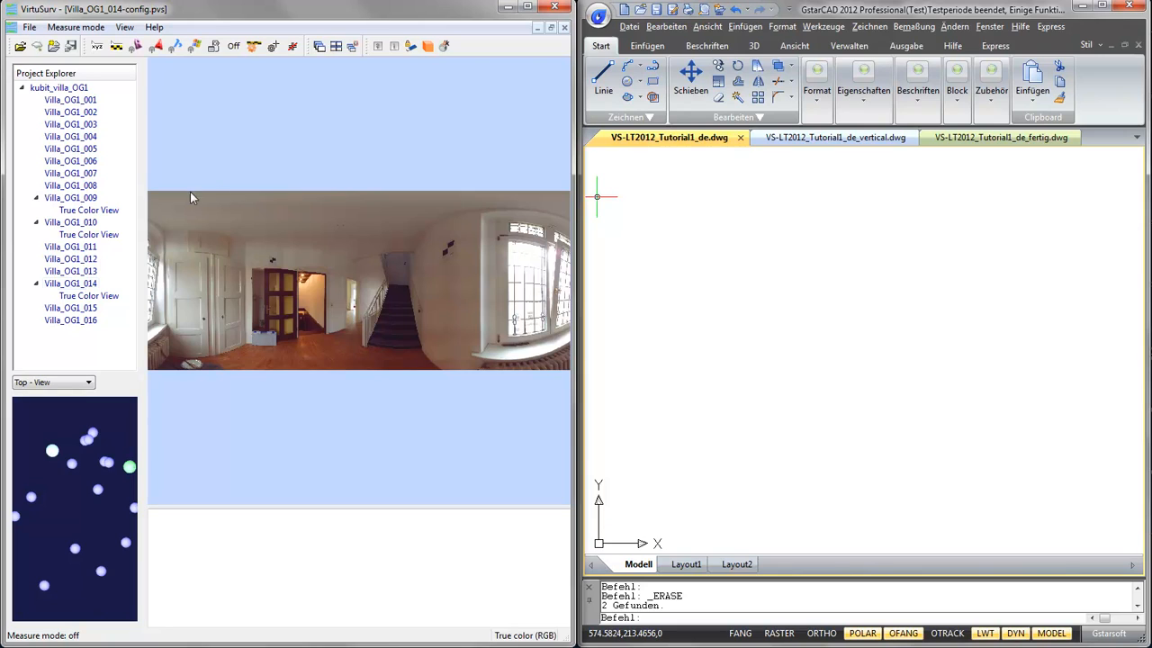
mouse_move(72, 466)
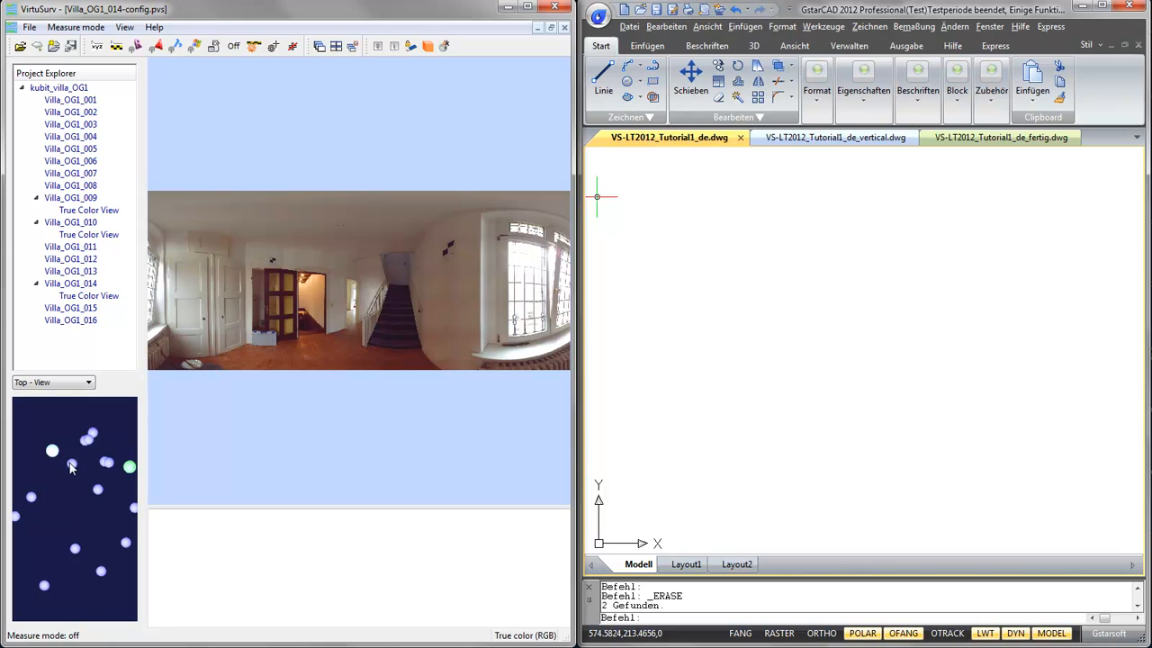
left_click(72, 466)
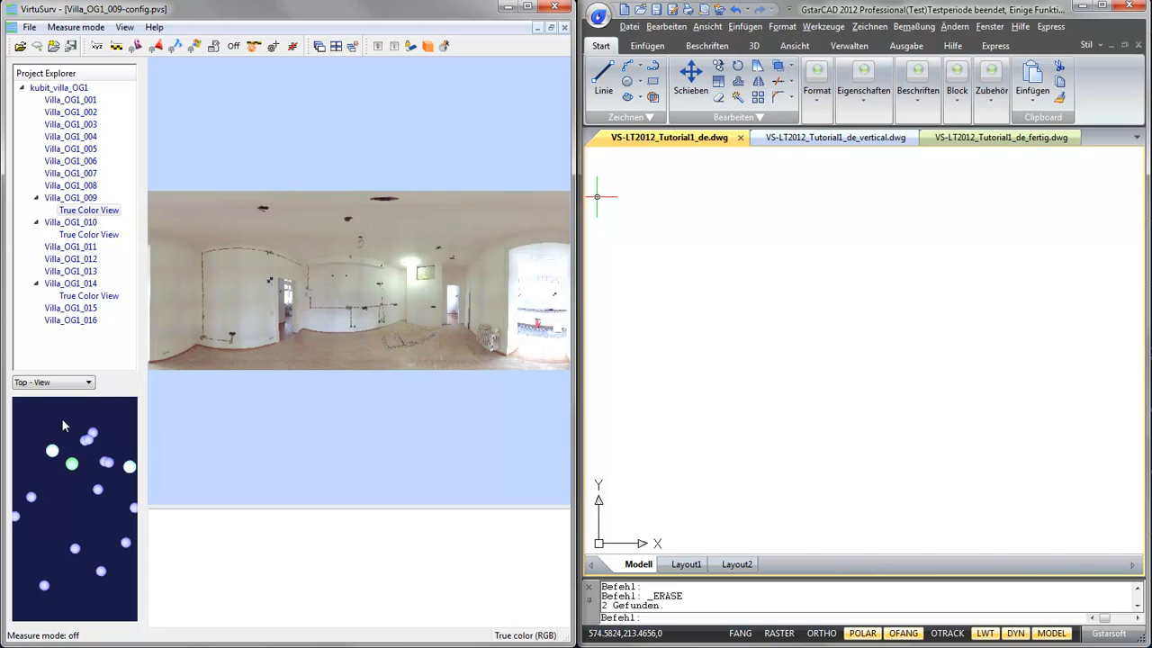
mouse_move(151, 249)
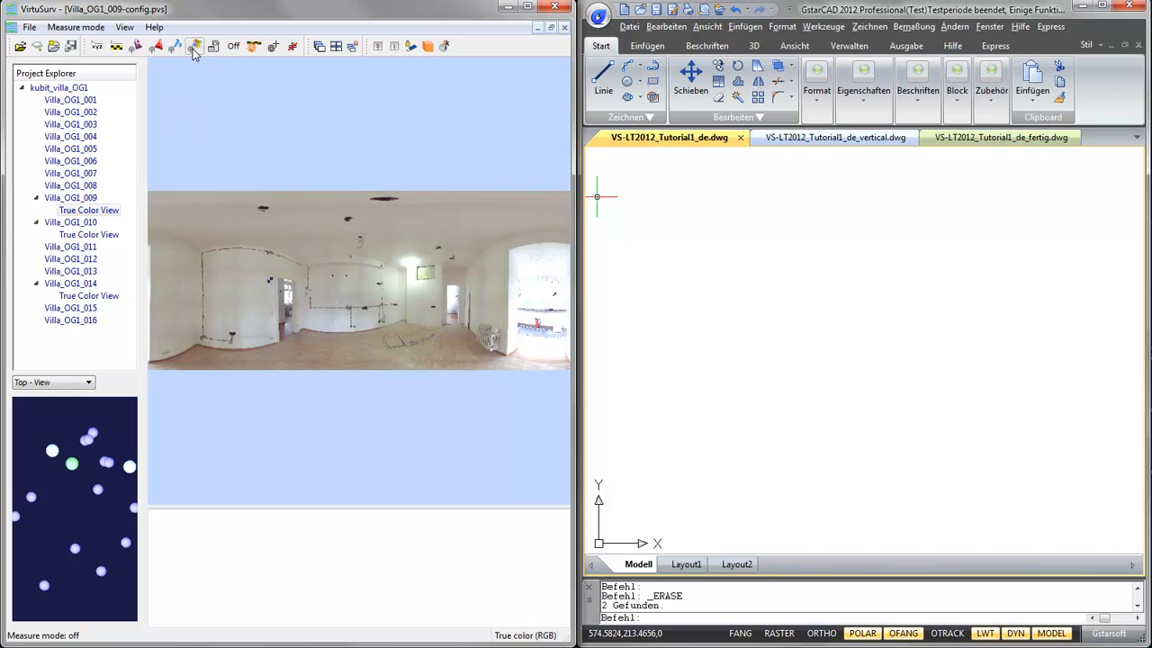
mouse_move(194, 46)
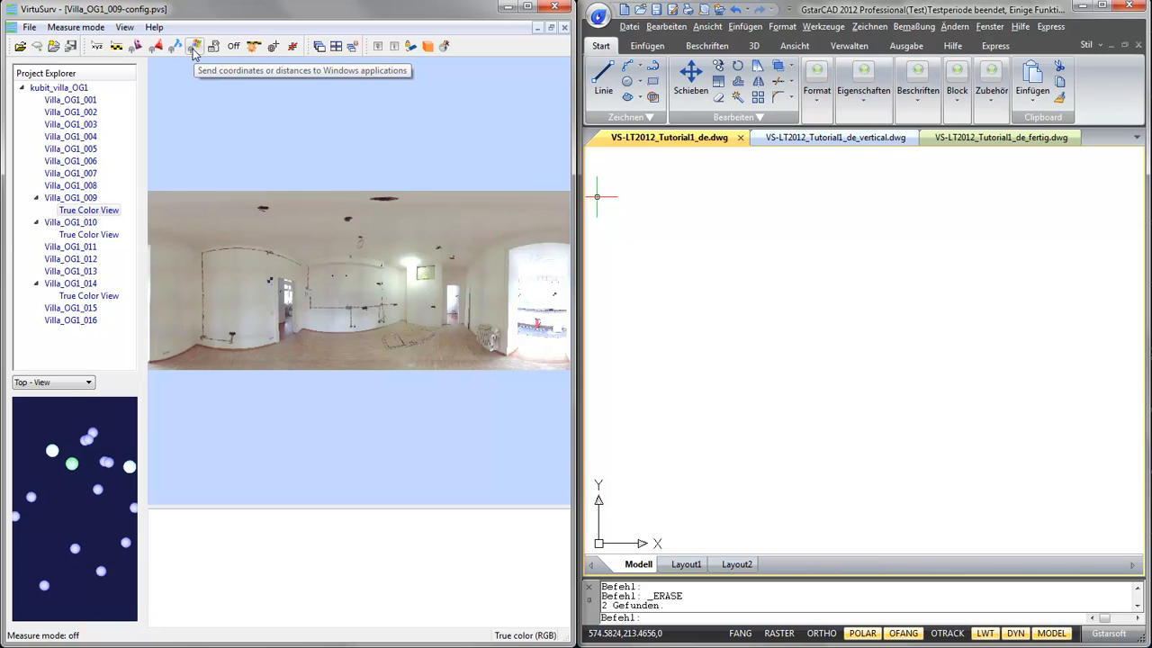
Step: Show the Send to Windows macro panel and bring up the XYZ-to-CAD macro's options
left_click(195, 45)
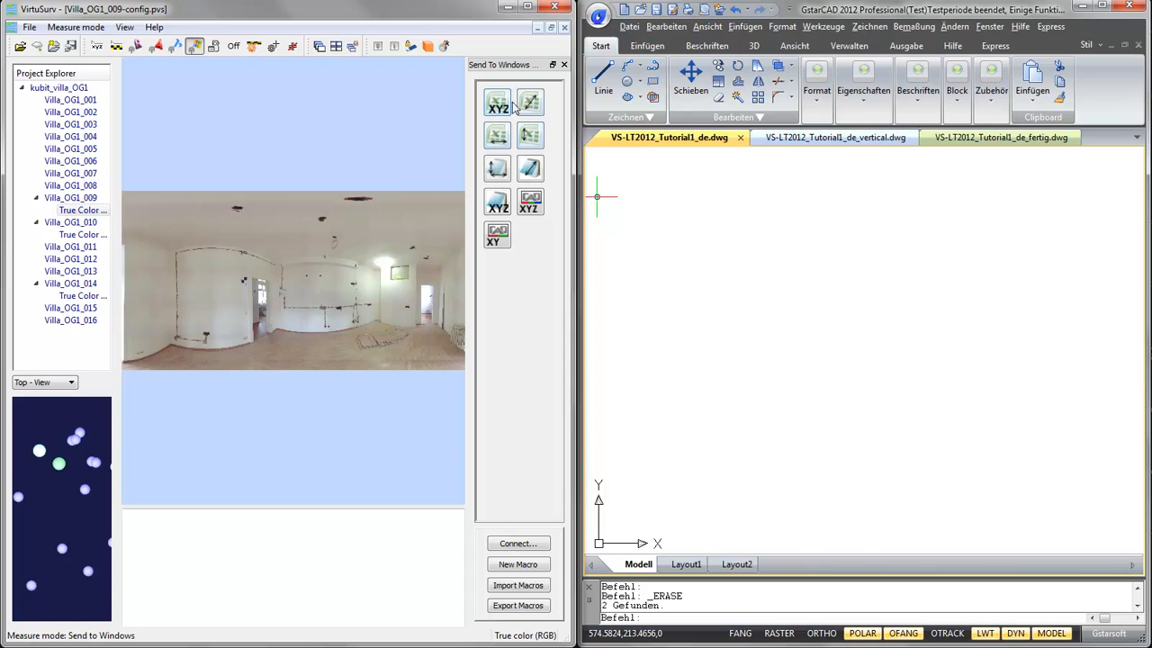
mouse_move(529, 102)
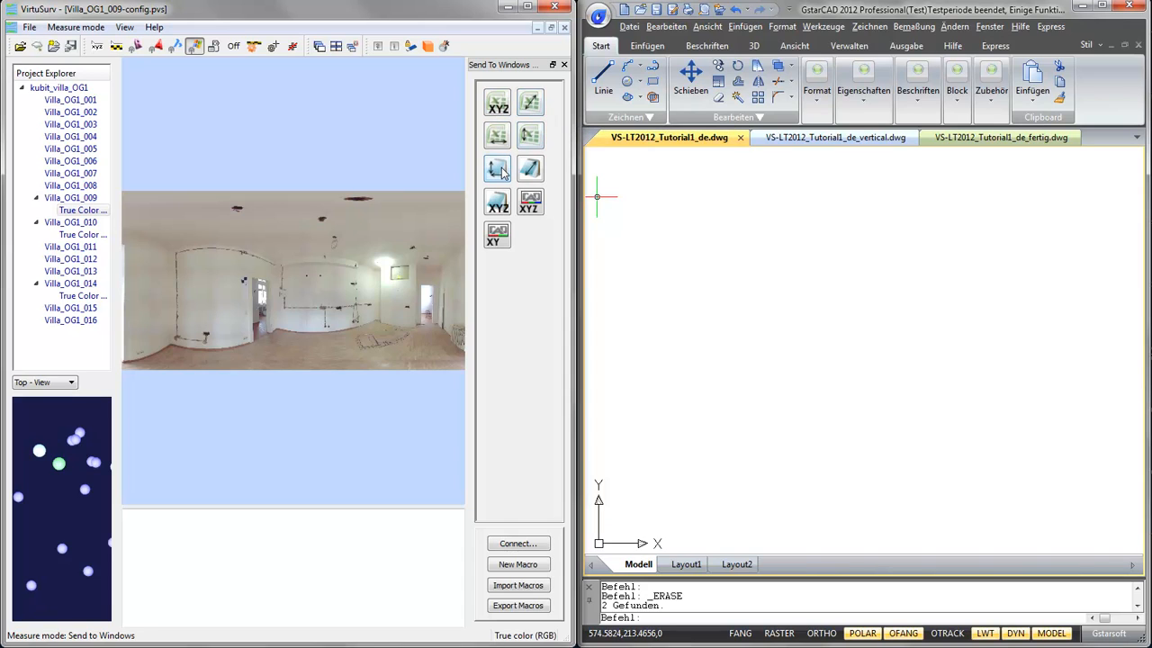
mouse_move(498, 170)
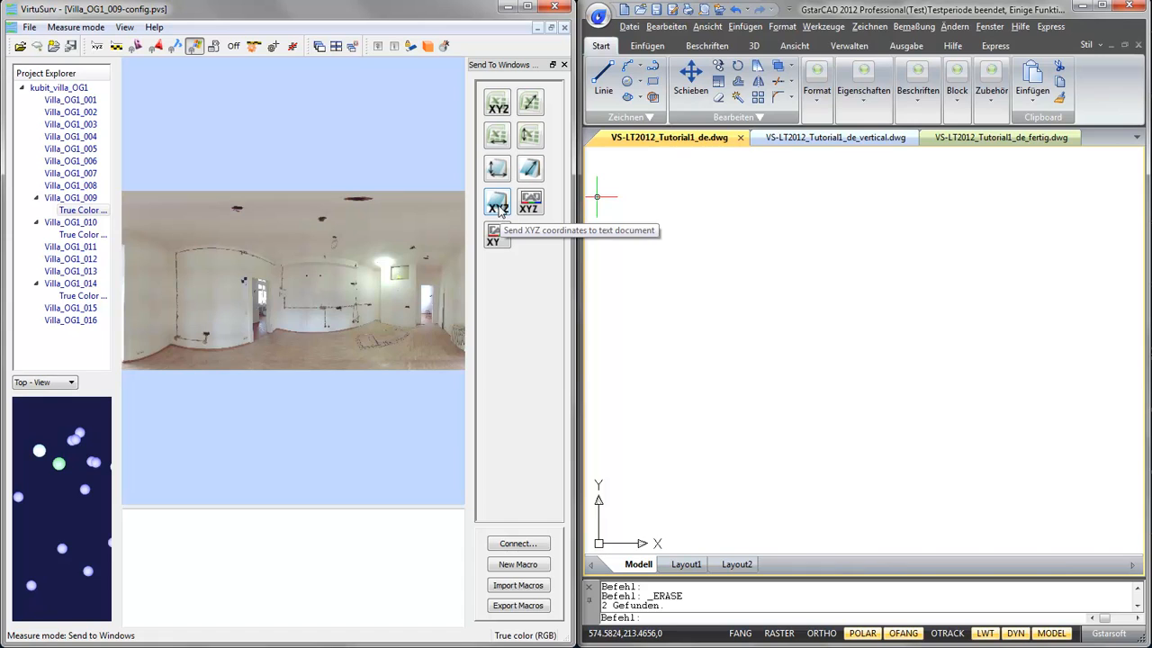
mouse_move(530, 201)
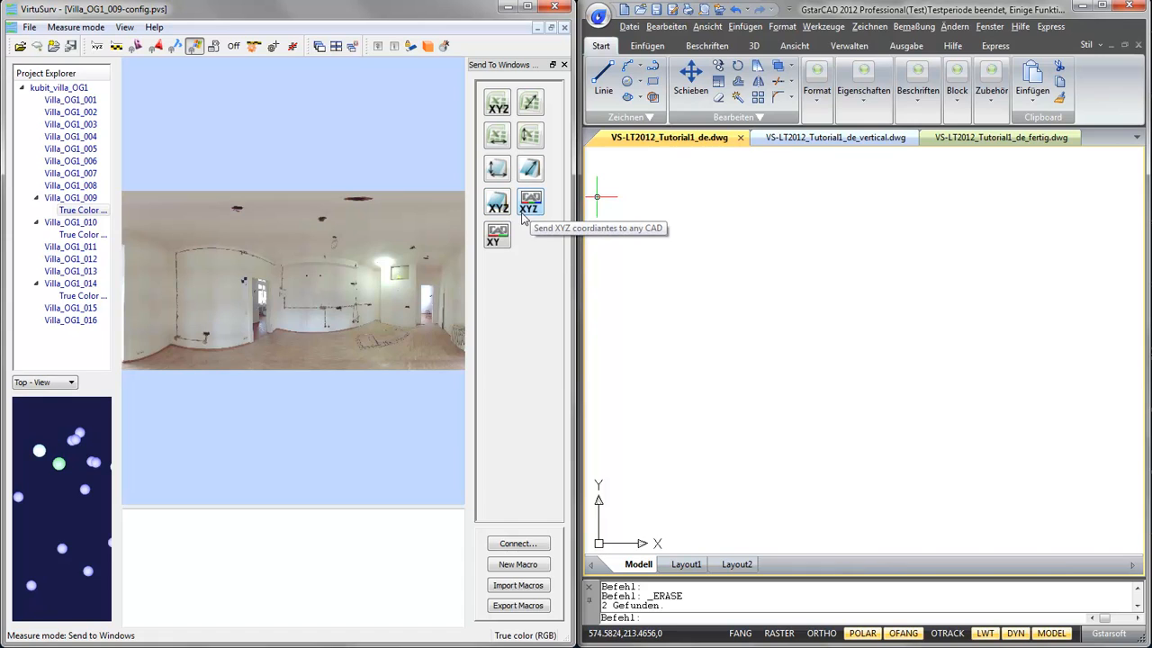
mouse_move(497, 234)
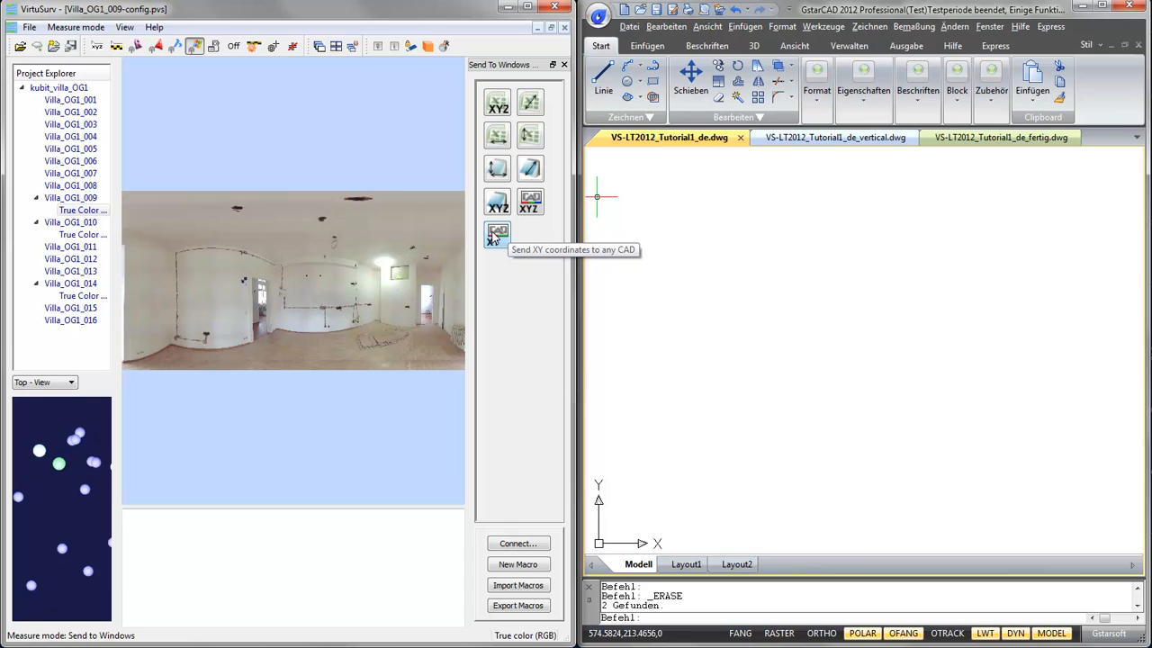
mouse_move(531, 202)
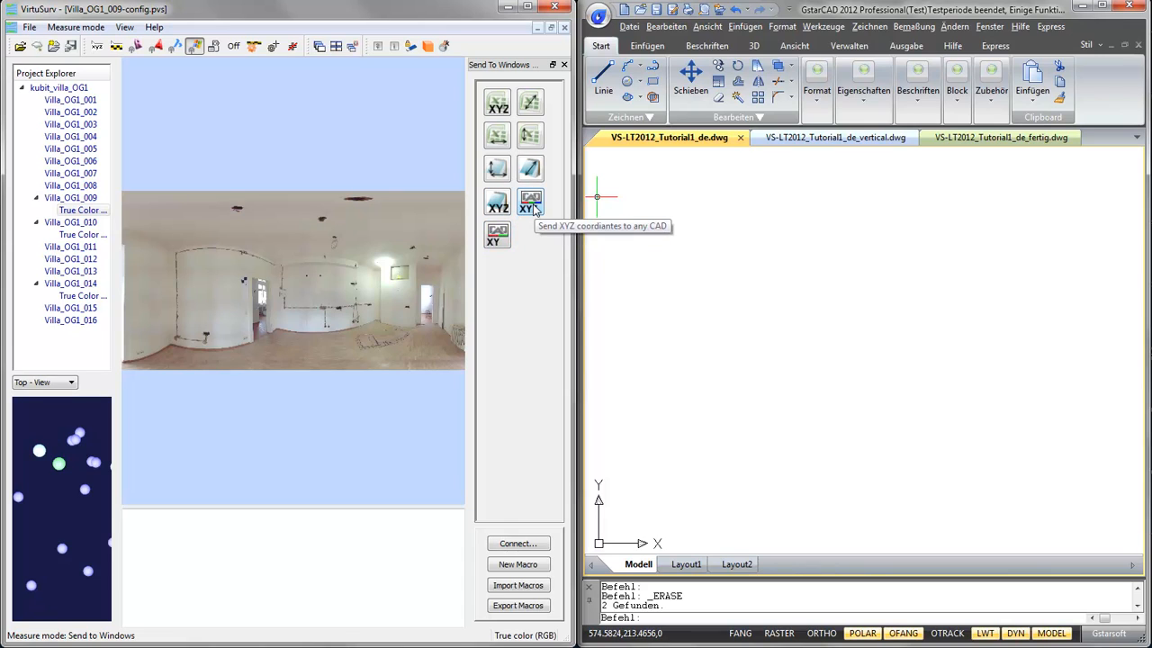
right_click(531, 201)
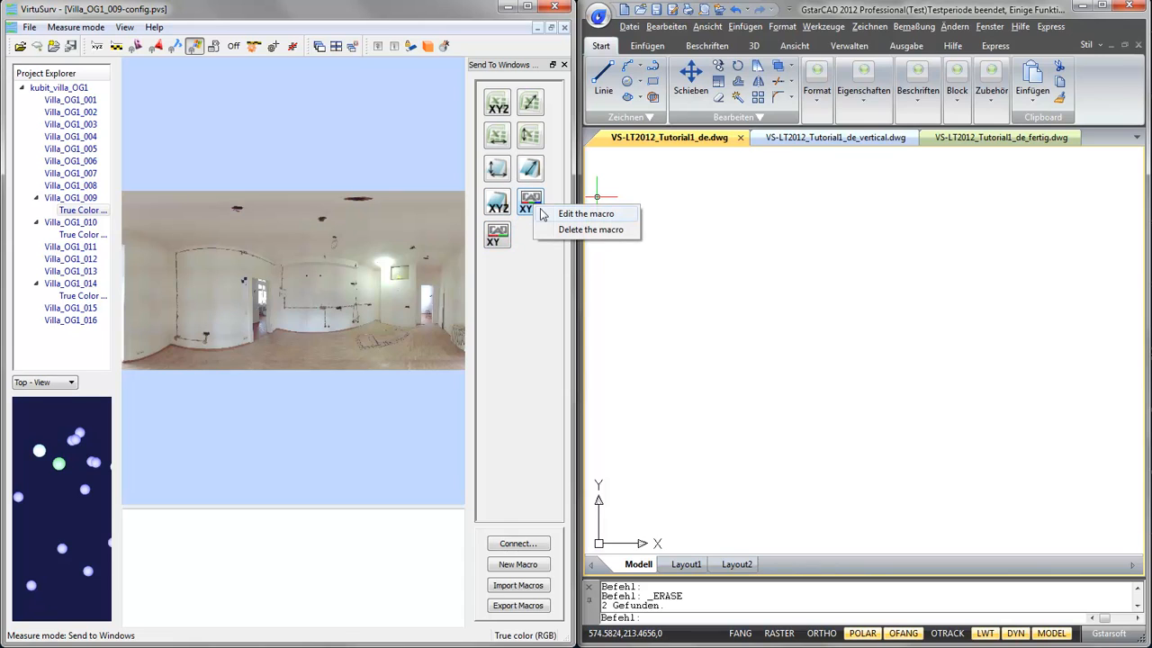
left_click(586, 213)
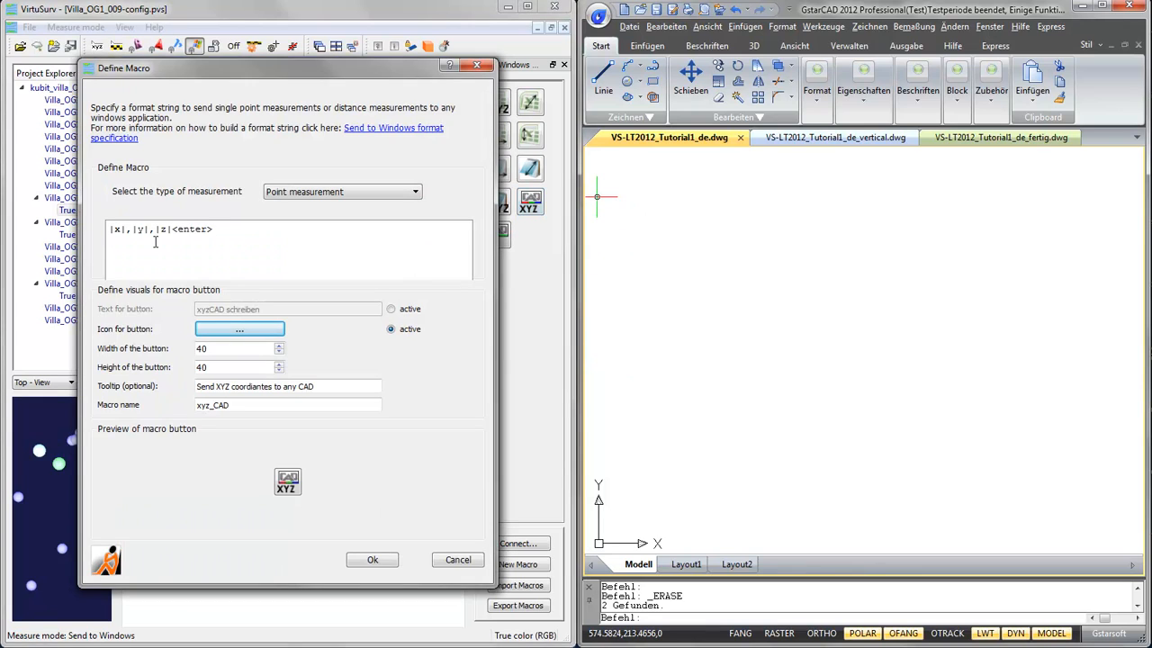
left_click(123, 229)
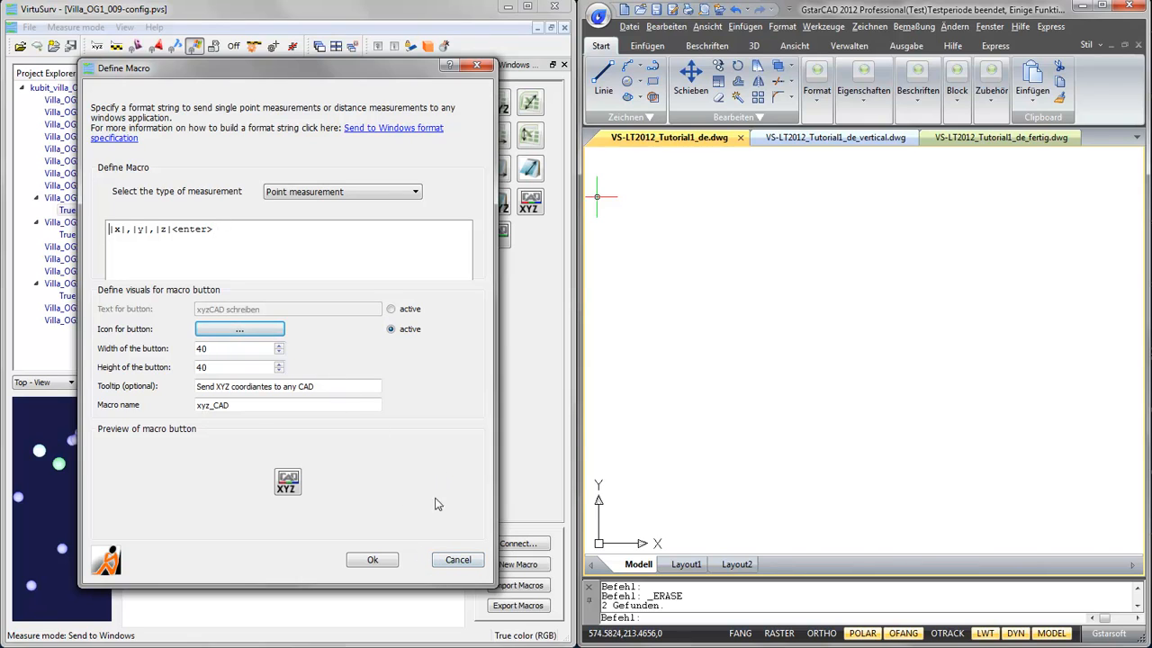
left_click(372, 559)
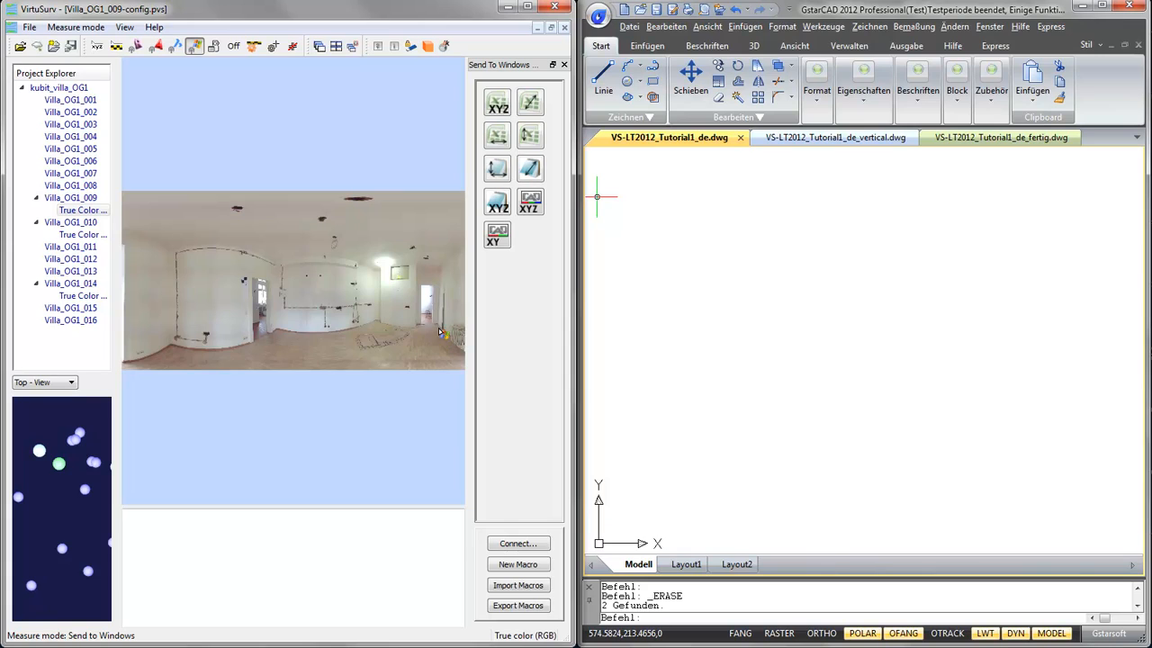
mouse_move(496, 234)
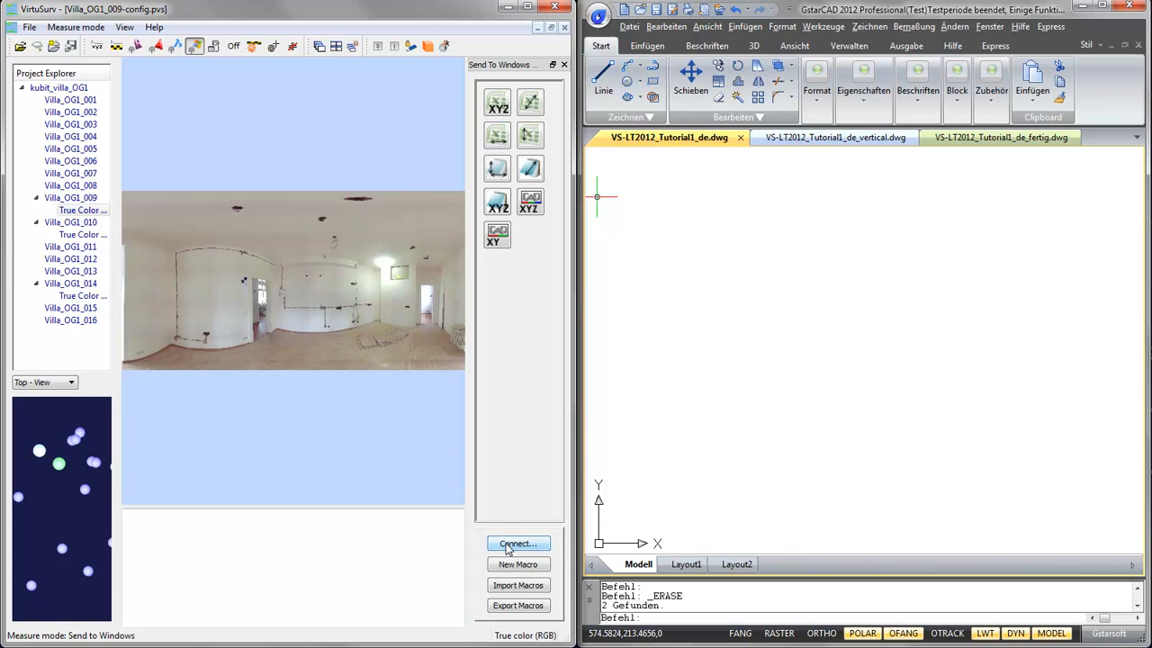
mouse_move(529, 549)
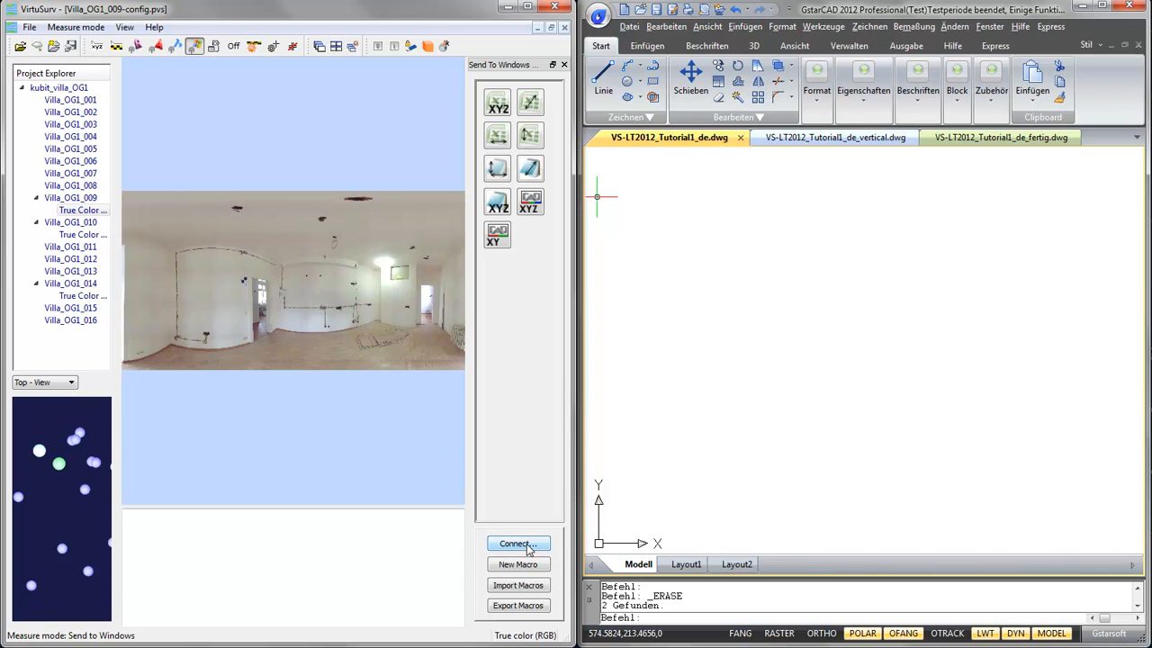
Step: Link the Send to Windows panel to the GstarCAD window and reselect scan Villa_OG1_009
left_click(517, 543)
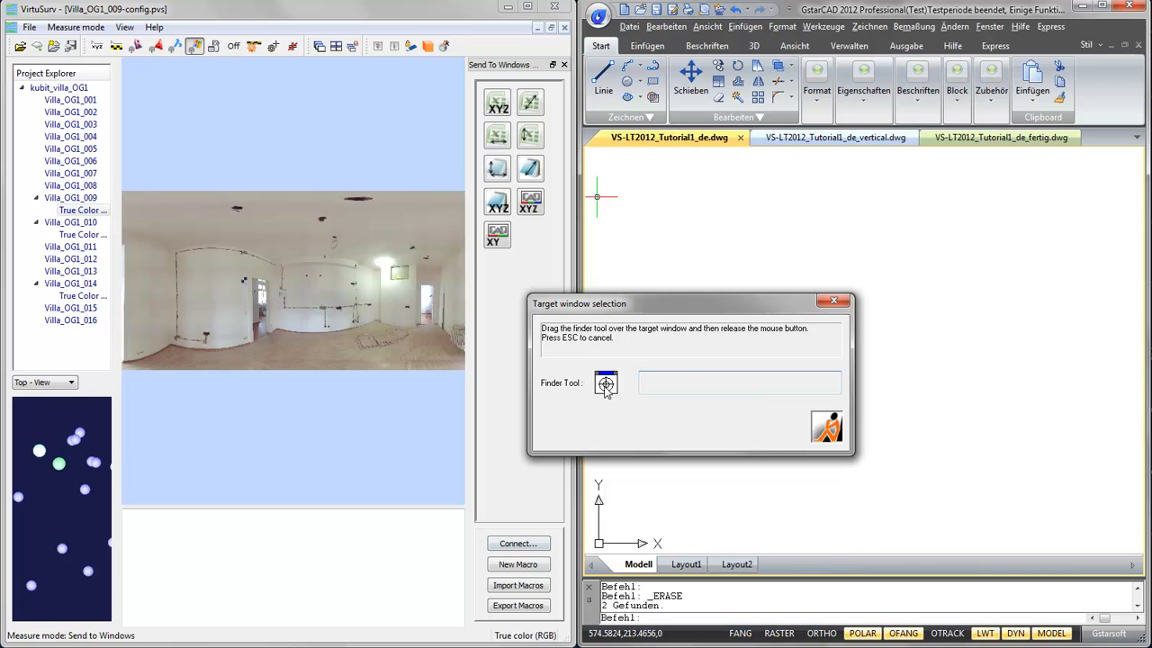
left_click(738, 382)
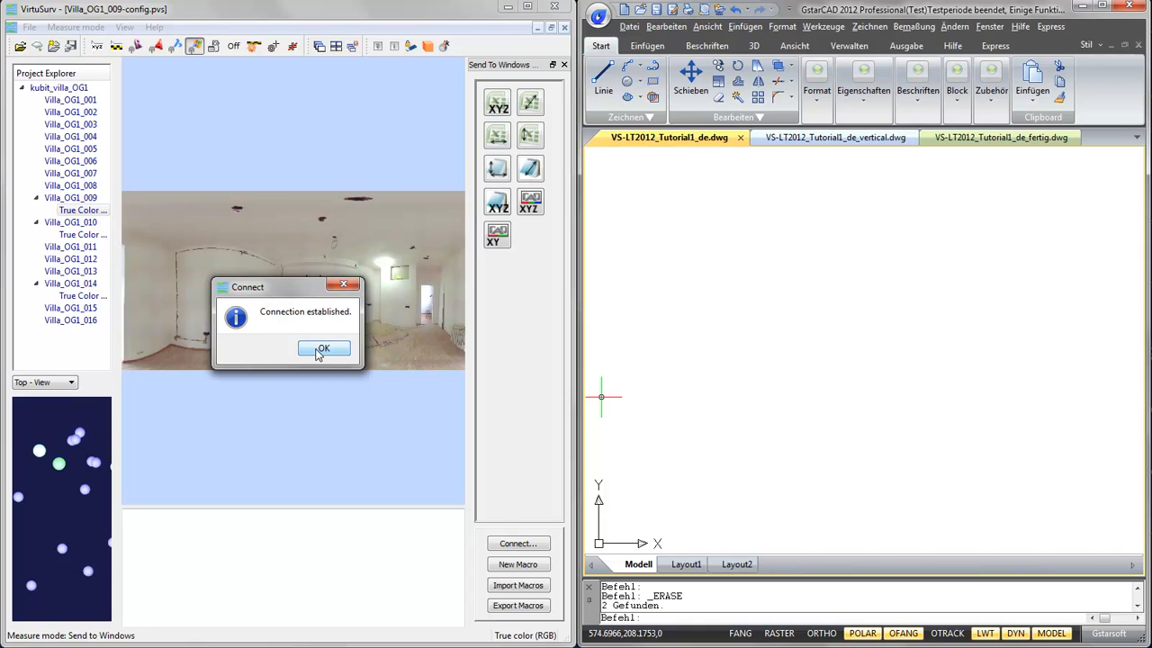
left_click(323, 349)
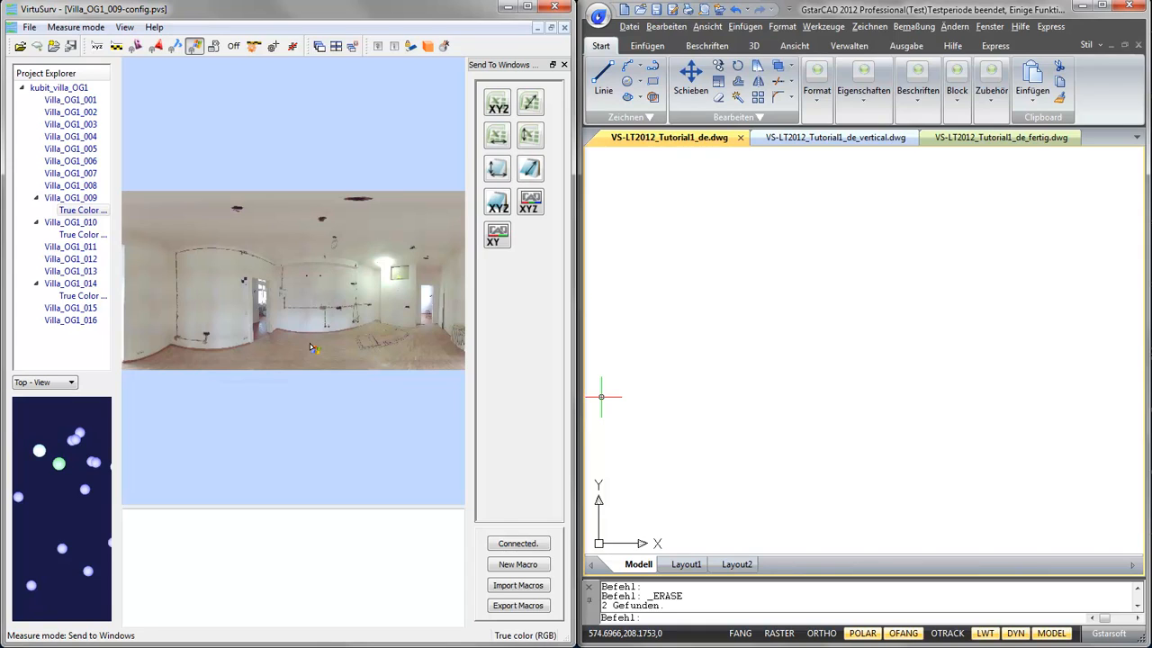
left_click(71, 198)
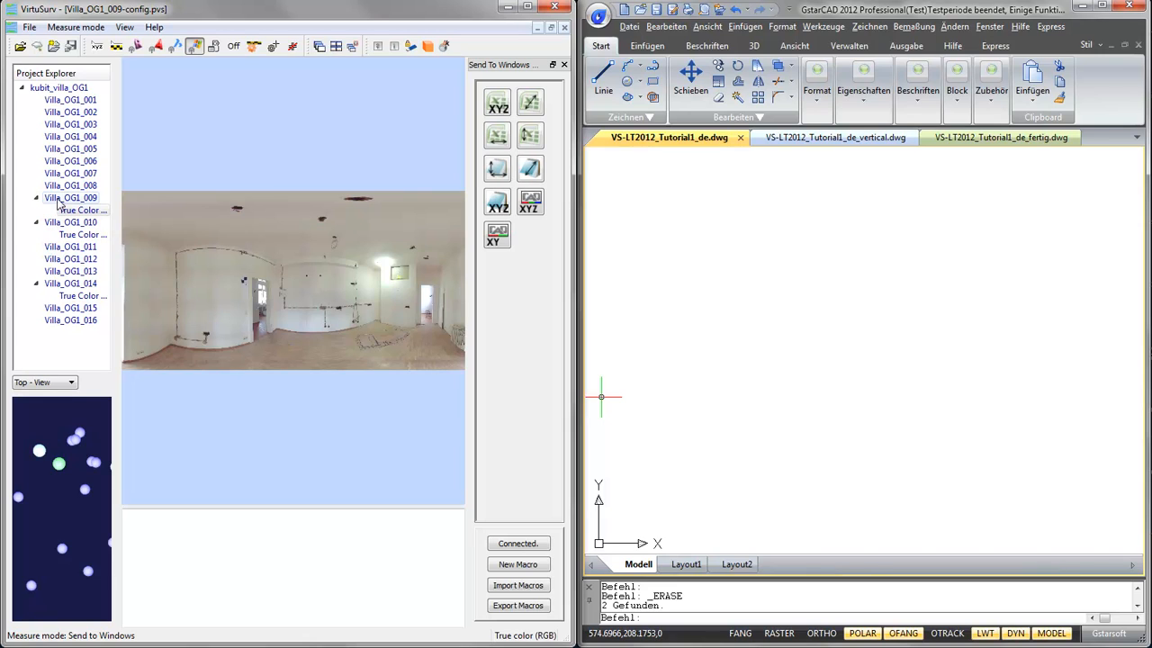
Step: Open scan Villa_OG1_010, start GstarCAD's Linie command, and run the Send XY coordinates macro
left_click(70, 221)
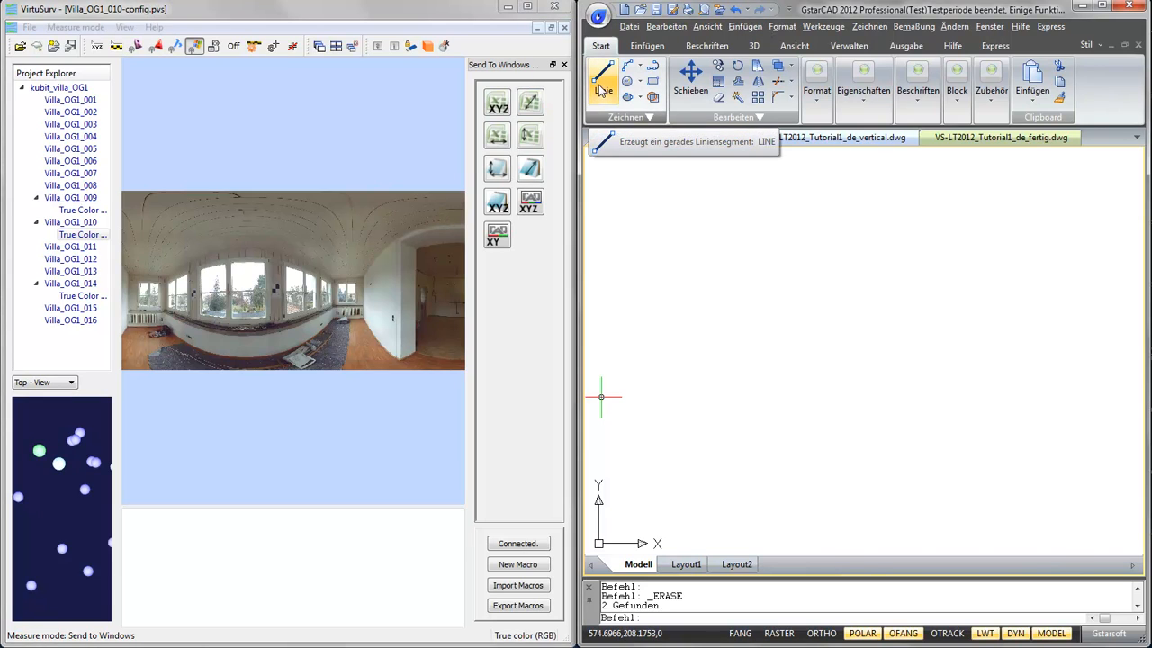
left_click(603, 81)
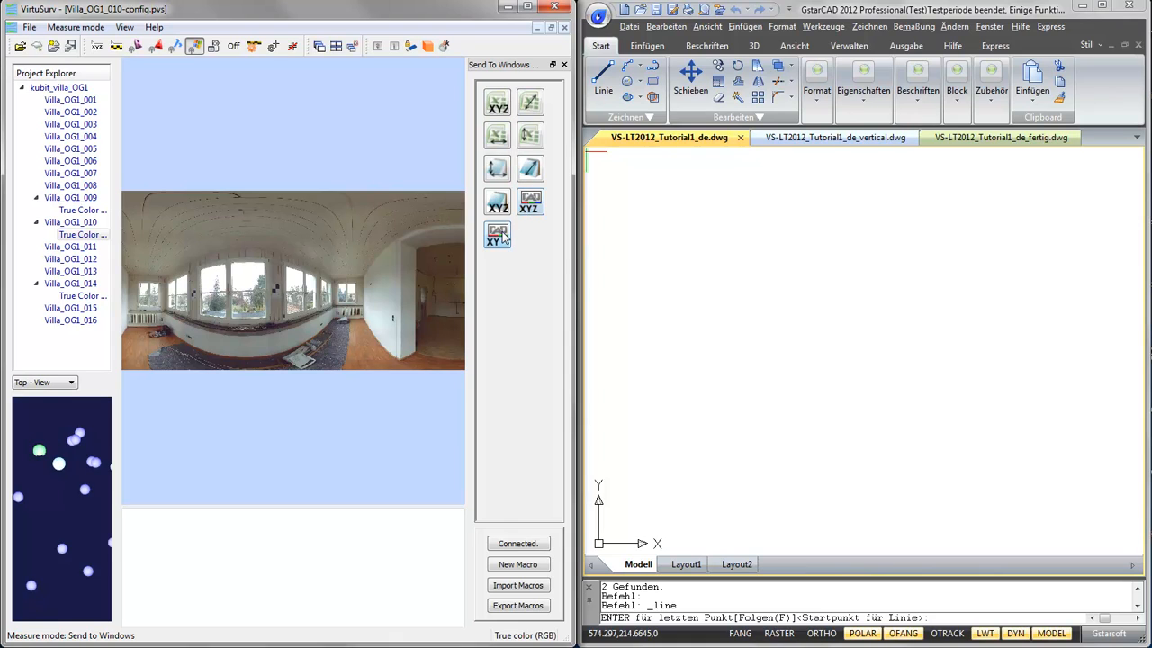
mouse_move(530, 236)
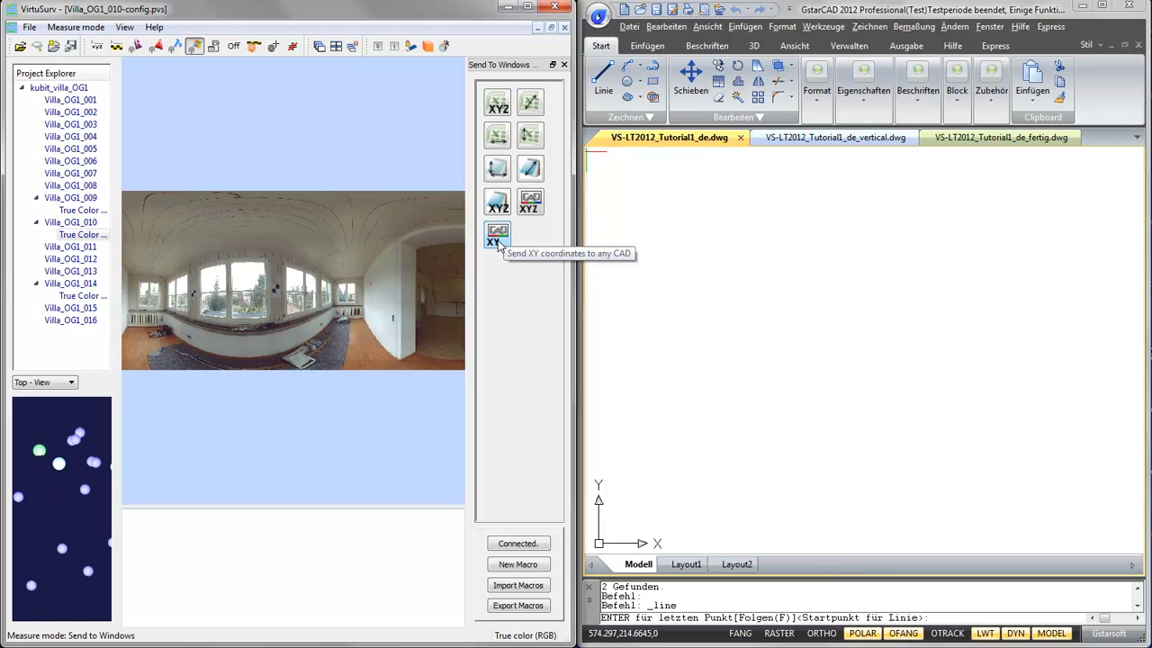
mouse_move(500, 243)
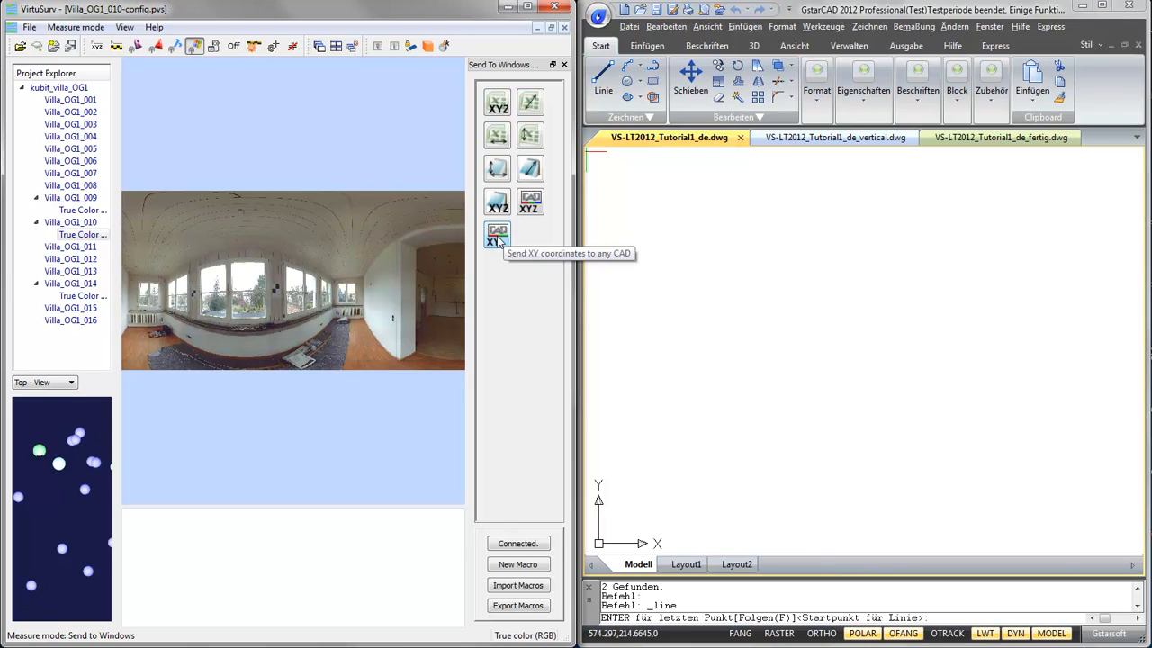
left_click(498, 234)
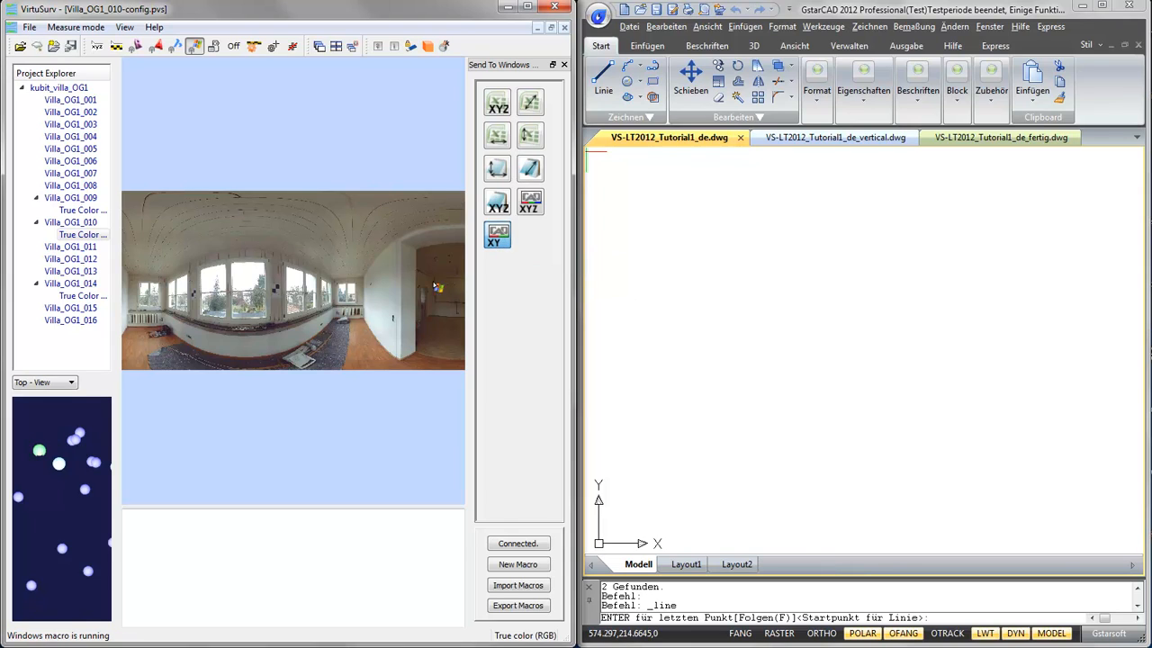
mouse_move(374, 314)
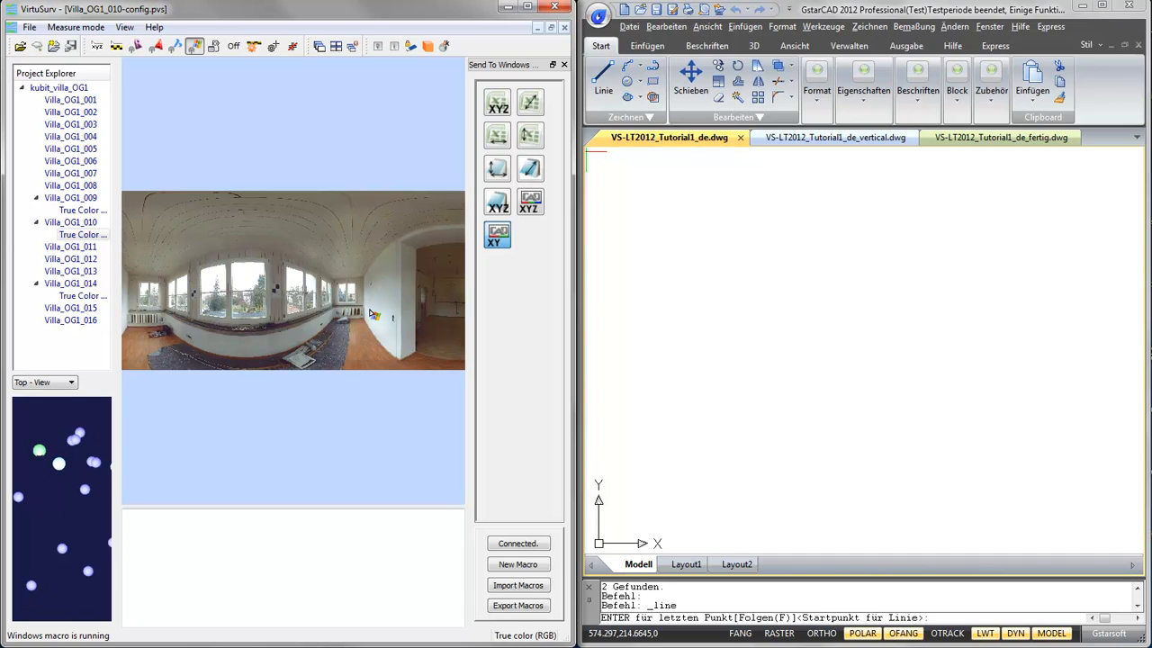
mouse_move(371, 304)
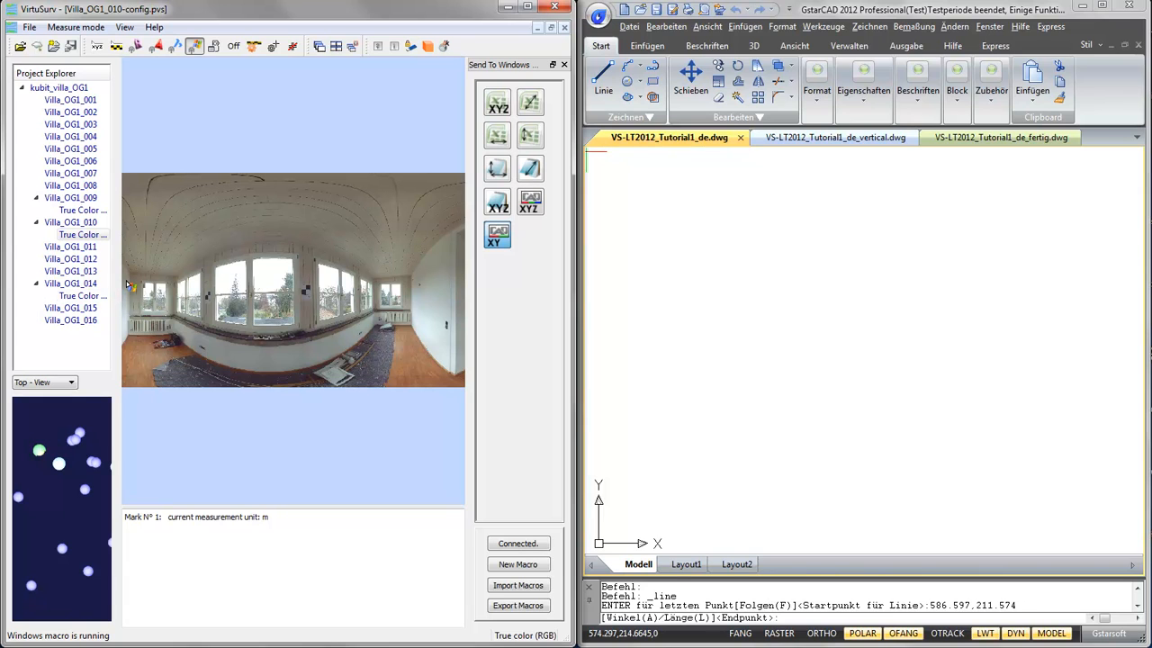
Step: Measure a room corner in scan 010's panorama, sending its XY point to the line
left_click(1049, 267)
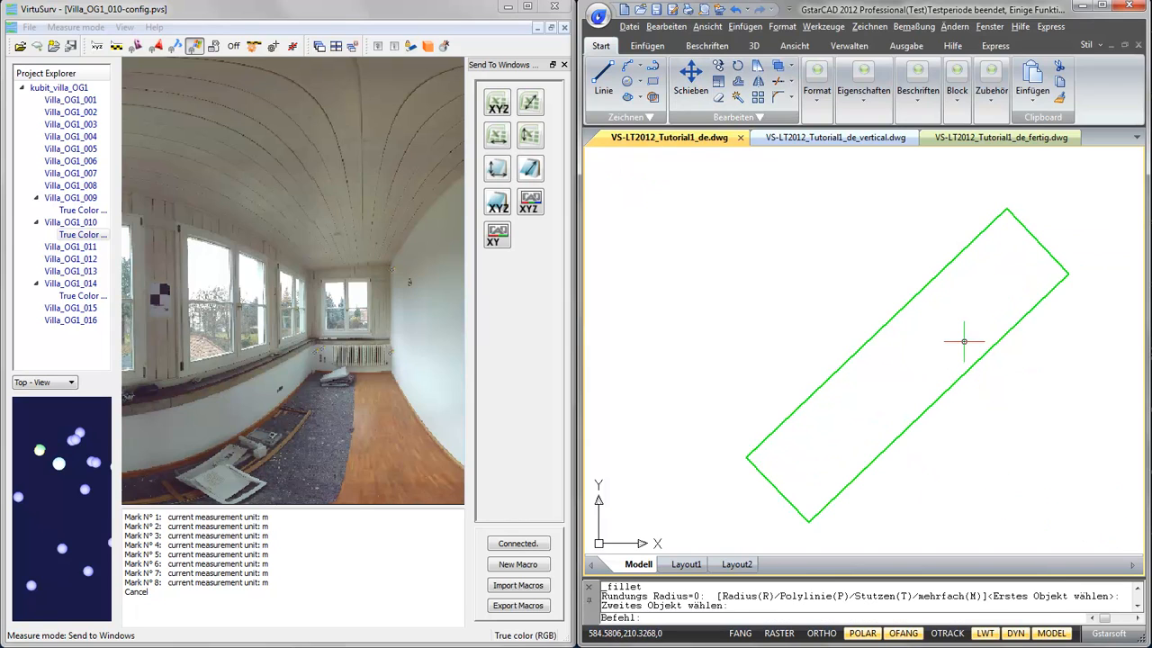
mouse_move(1078, 417)
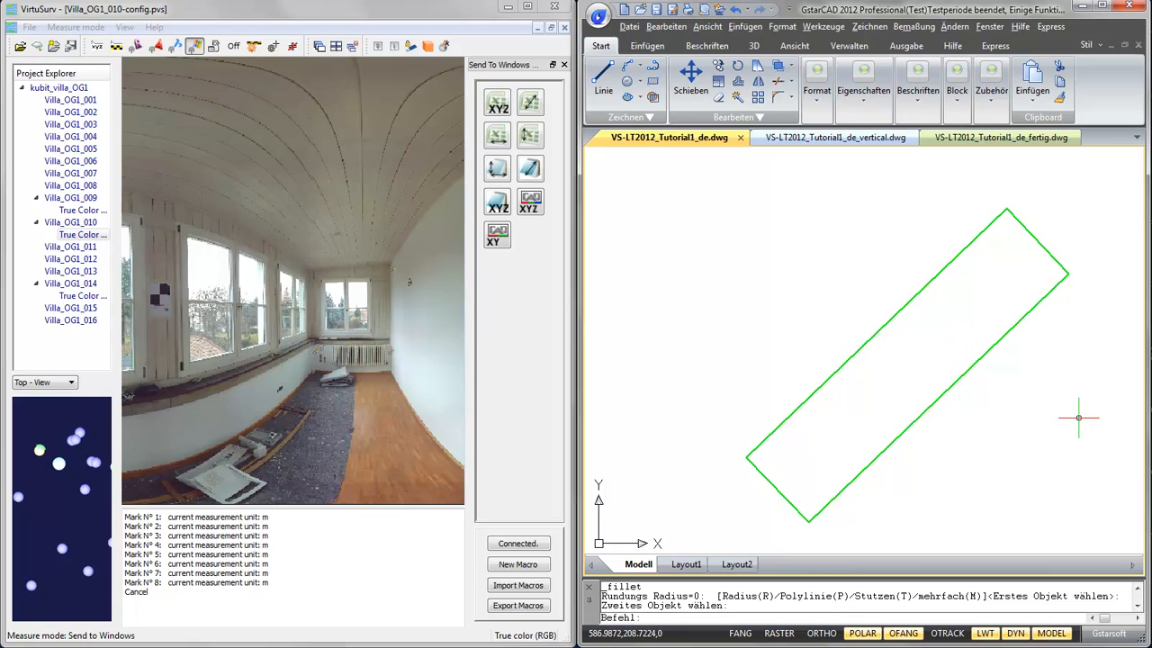
mouse_move(940, 520)
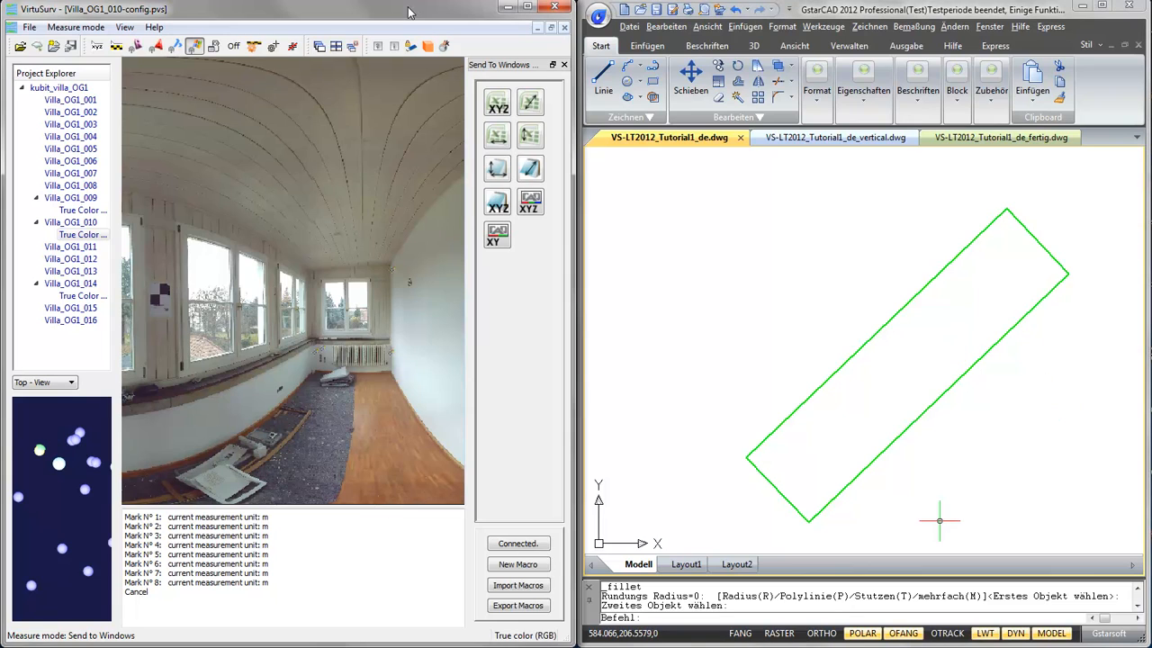
mouse_move(516, 313)
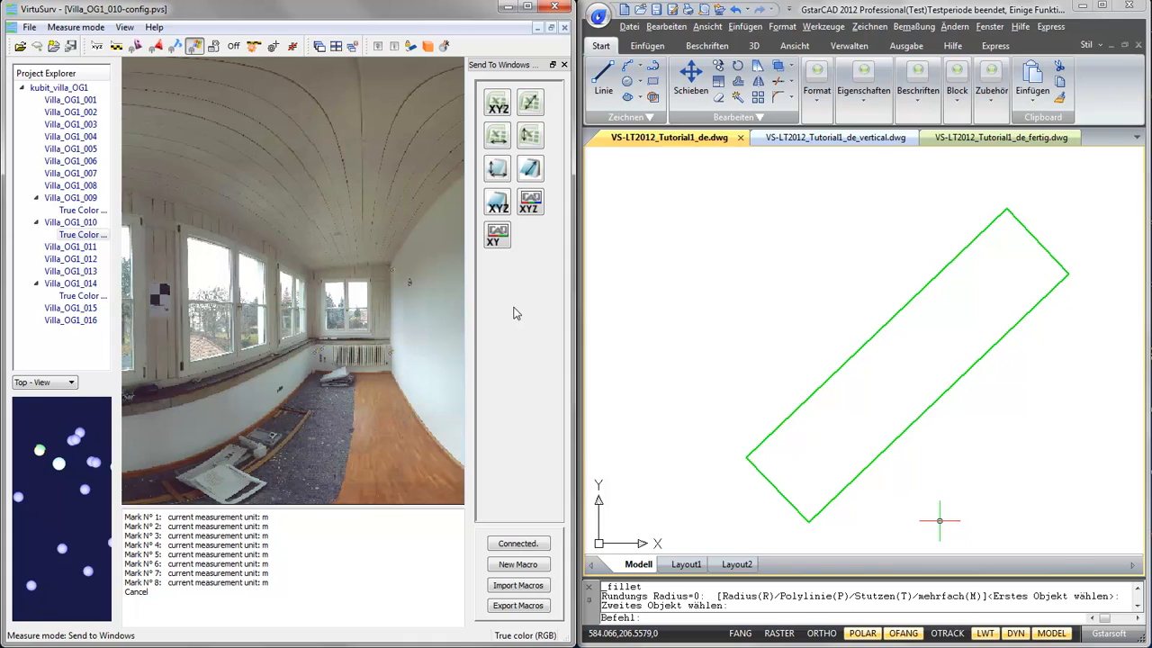
mouse_move(721, 227)
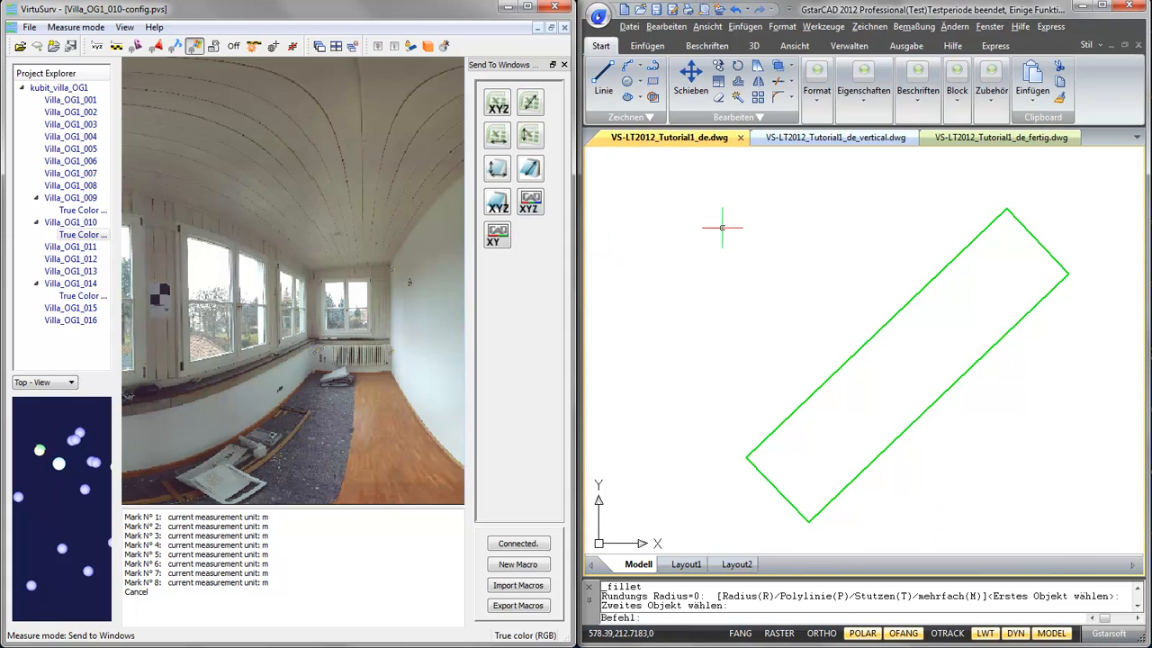
mouse_move(597, 358)
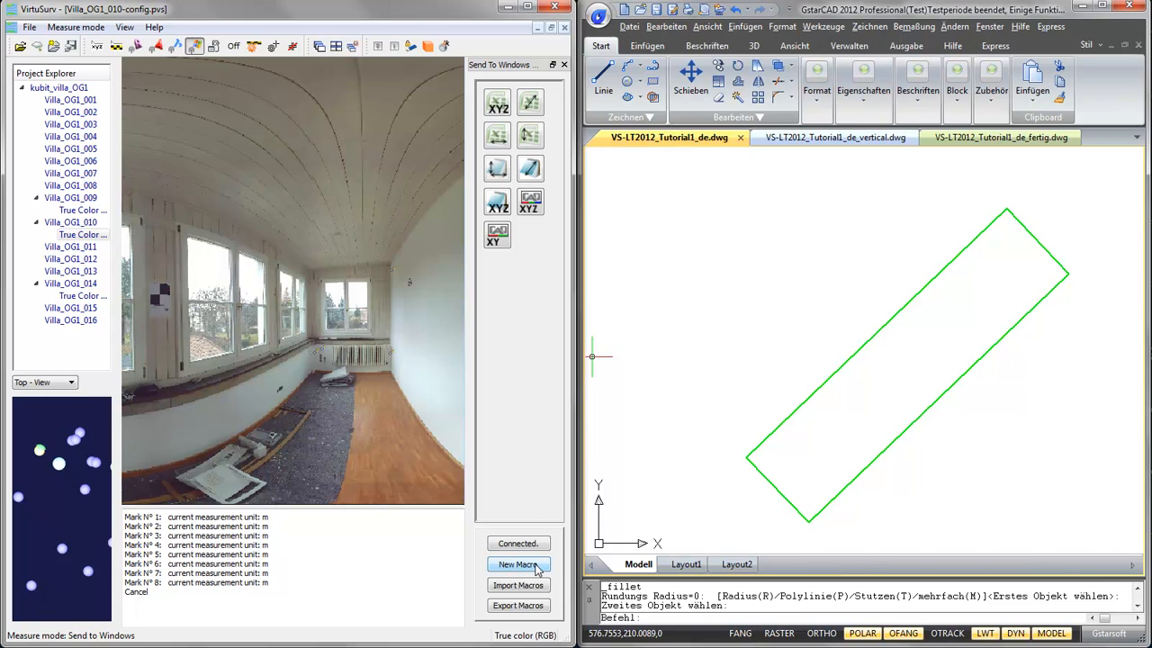
mouse_move(518, 565)
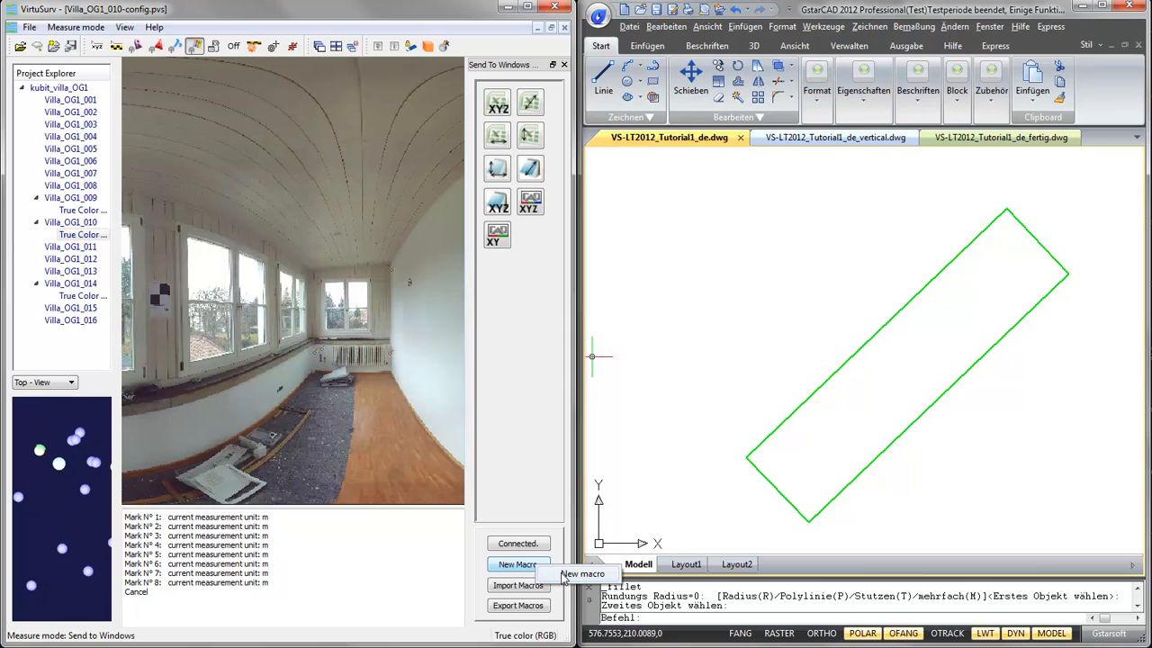
Step: In a new macro definition, set button text and macro name to 'Line', size 80 by 25
left_click(518, 563)
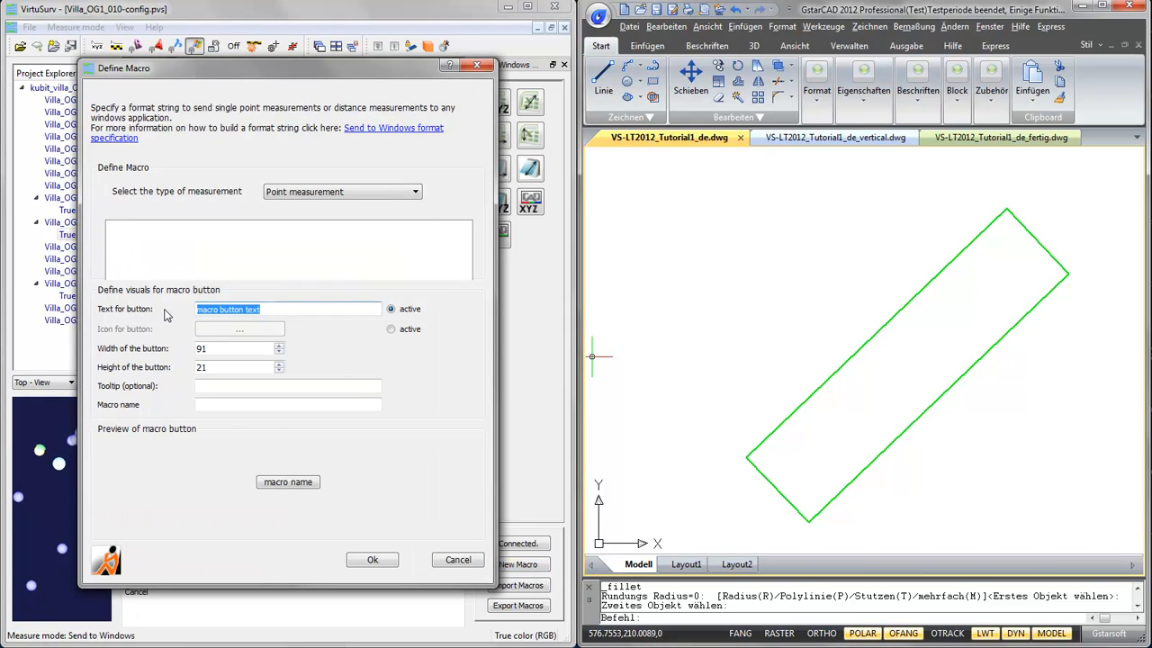
type("2")
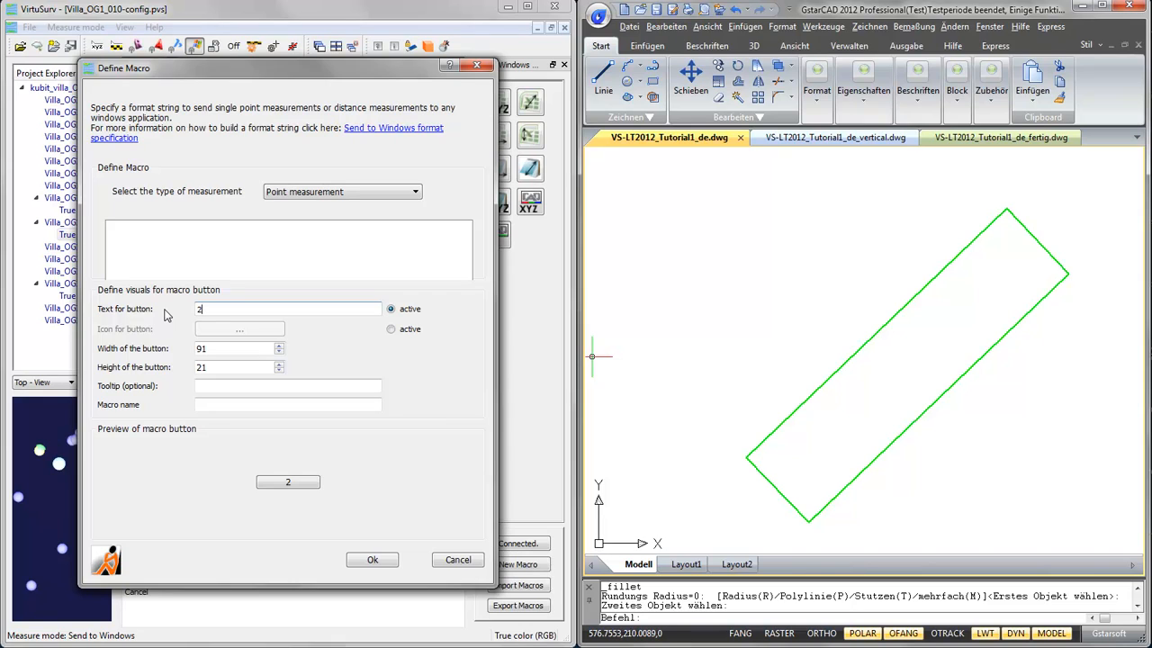
key("backspace")
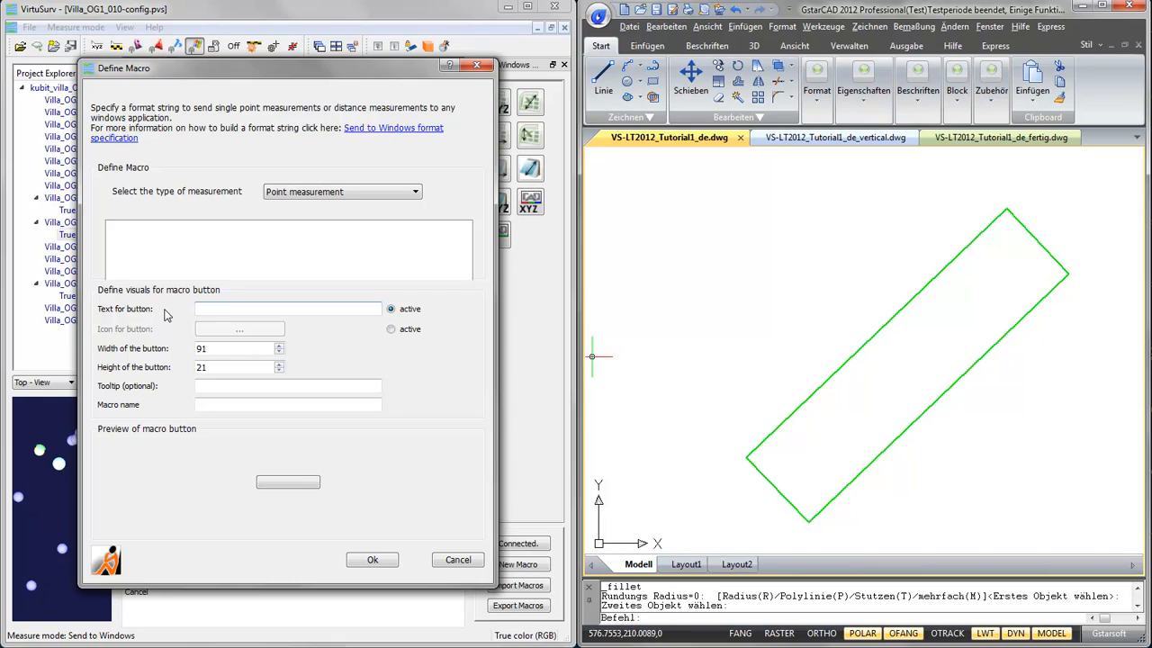
type("L")
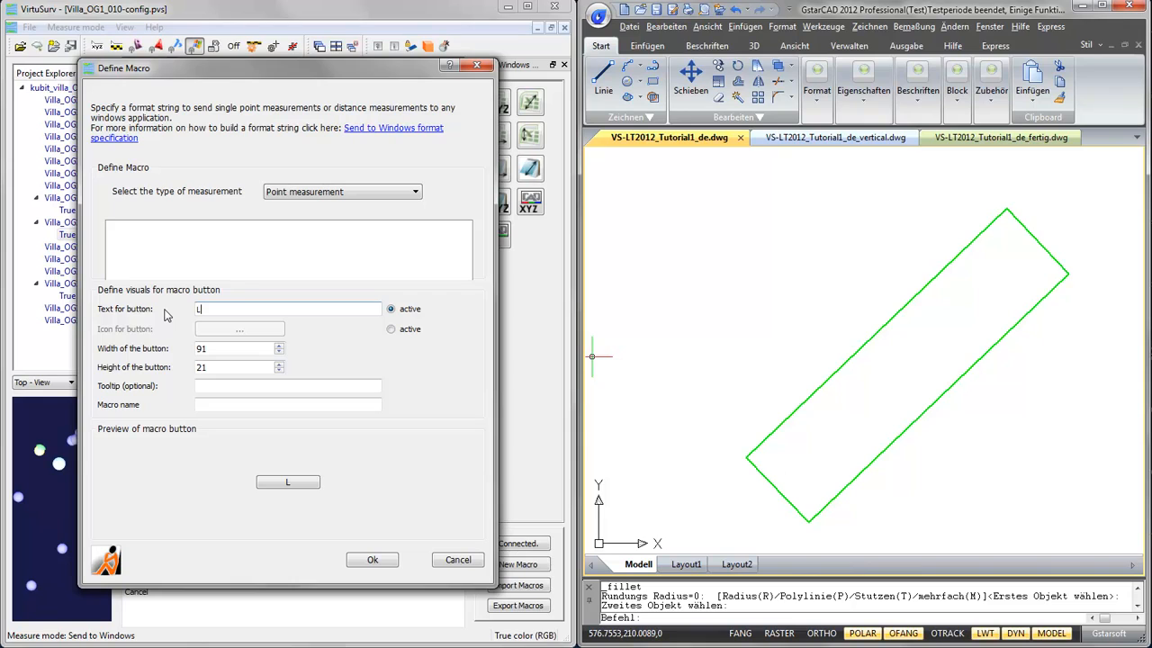
type("ine")
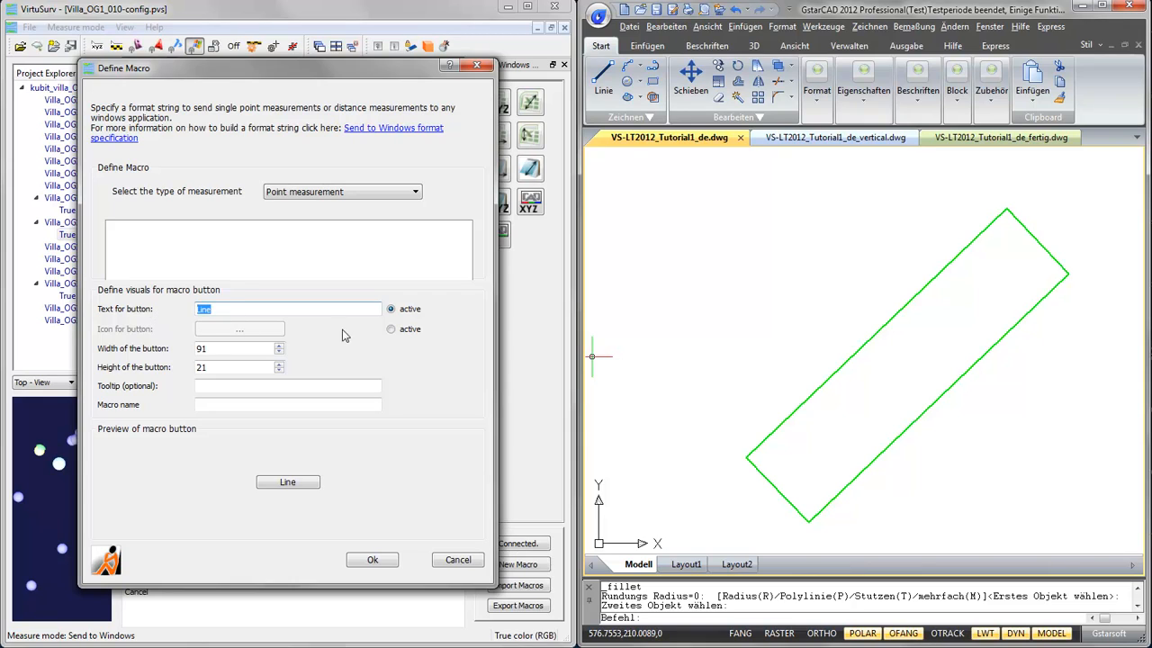
left_click(391, 329)
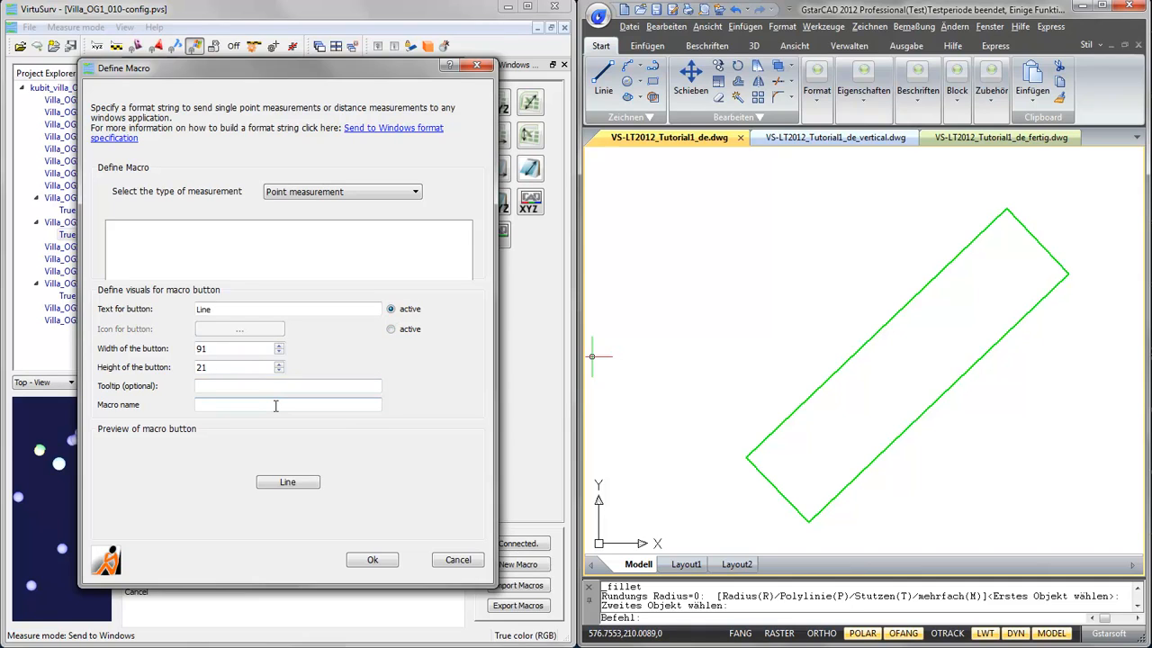
type("Line")
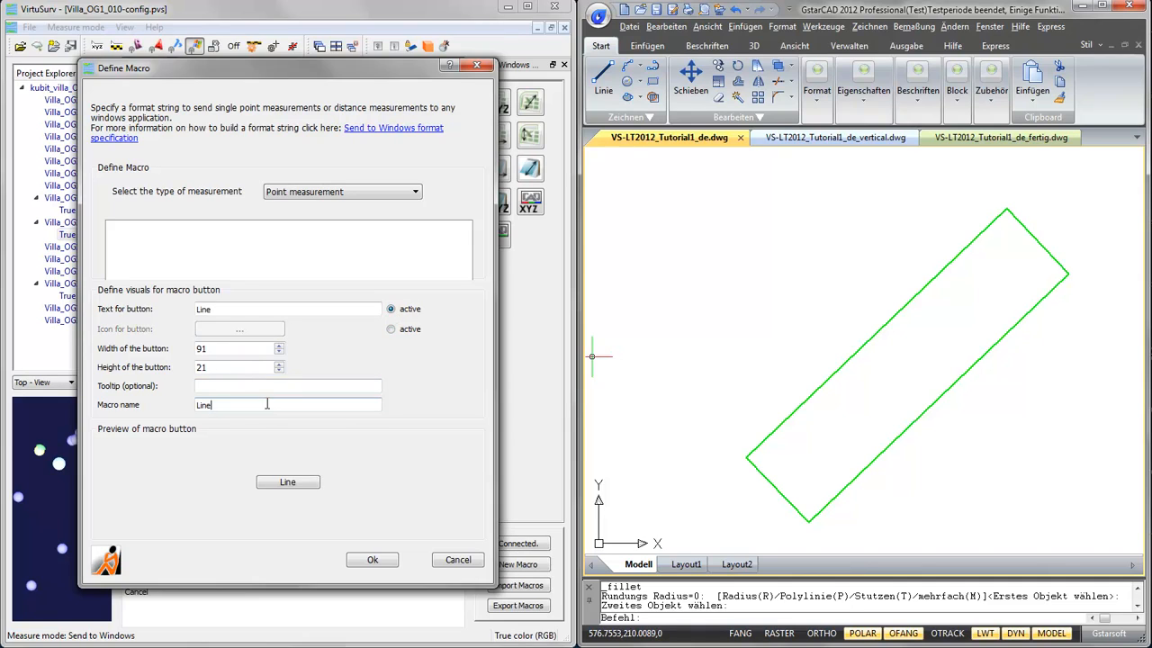
left_click(288, 385)
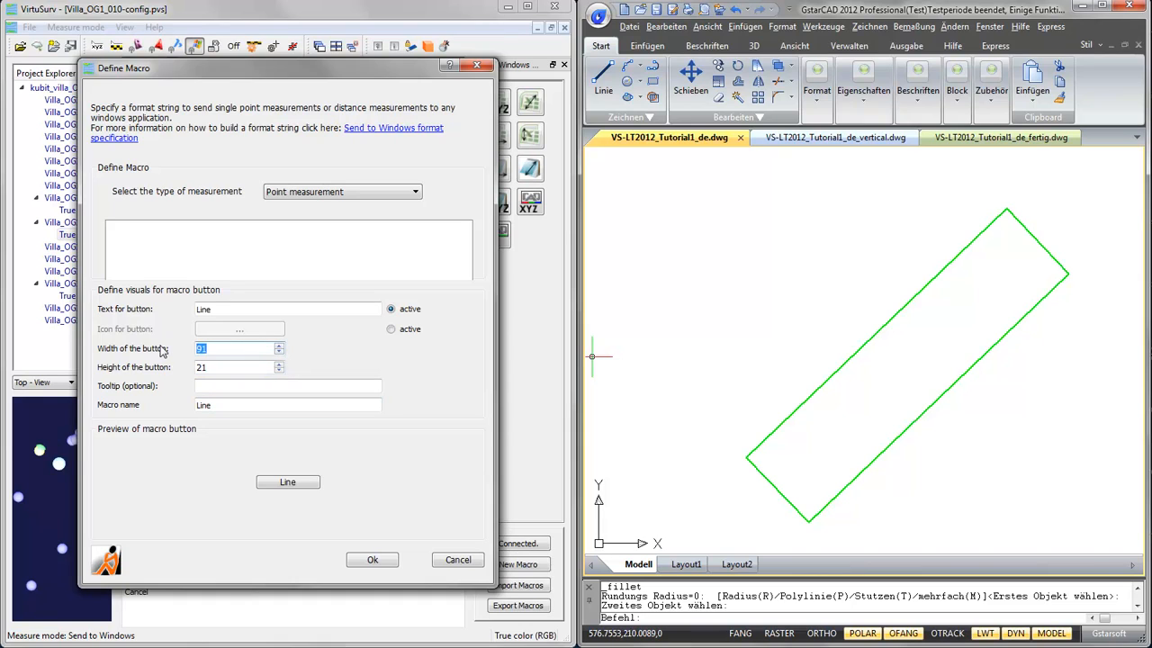
type("80")
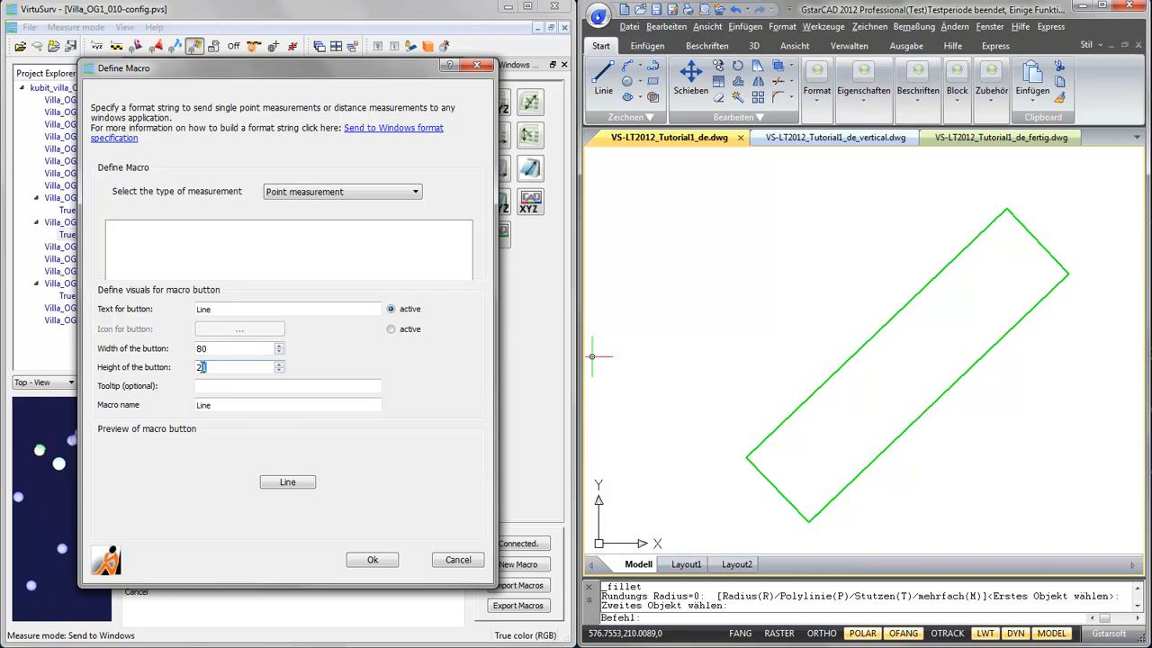
type("5")
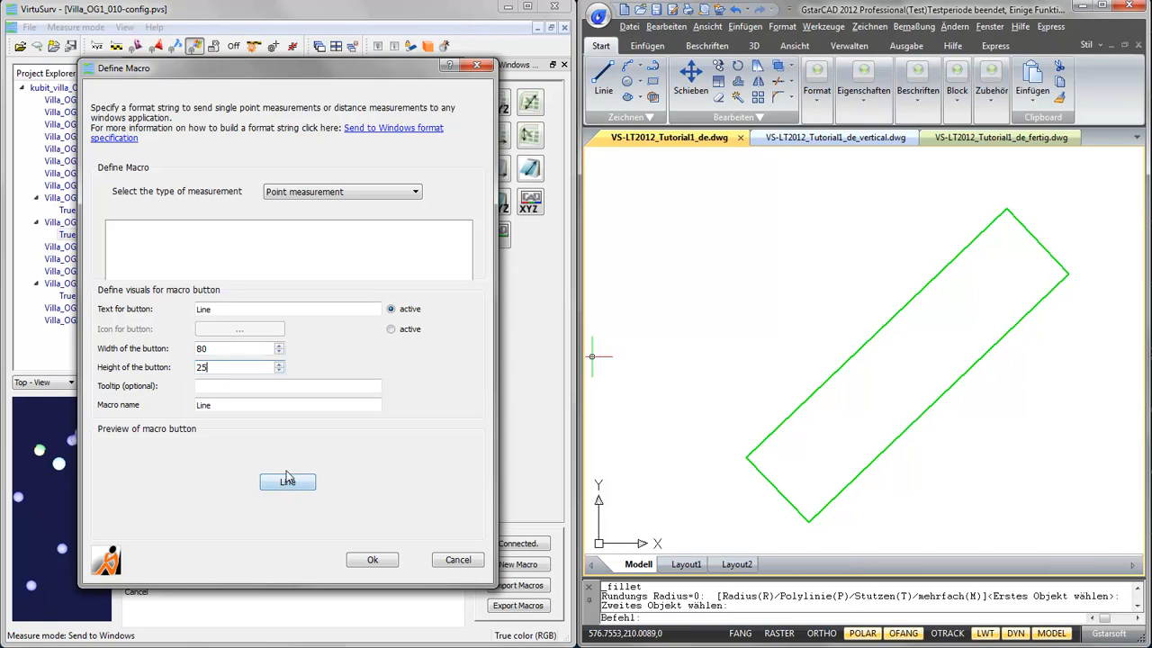
Step: Enter '_line' as the format string and save the Line macro
left_click(288, 237)
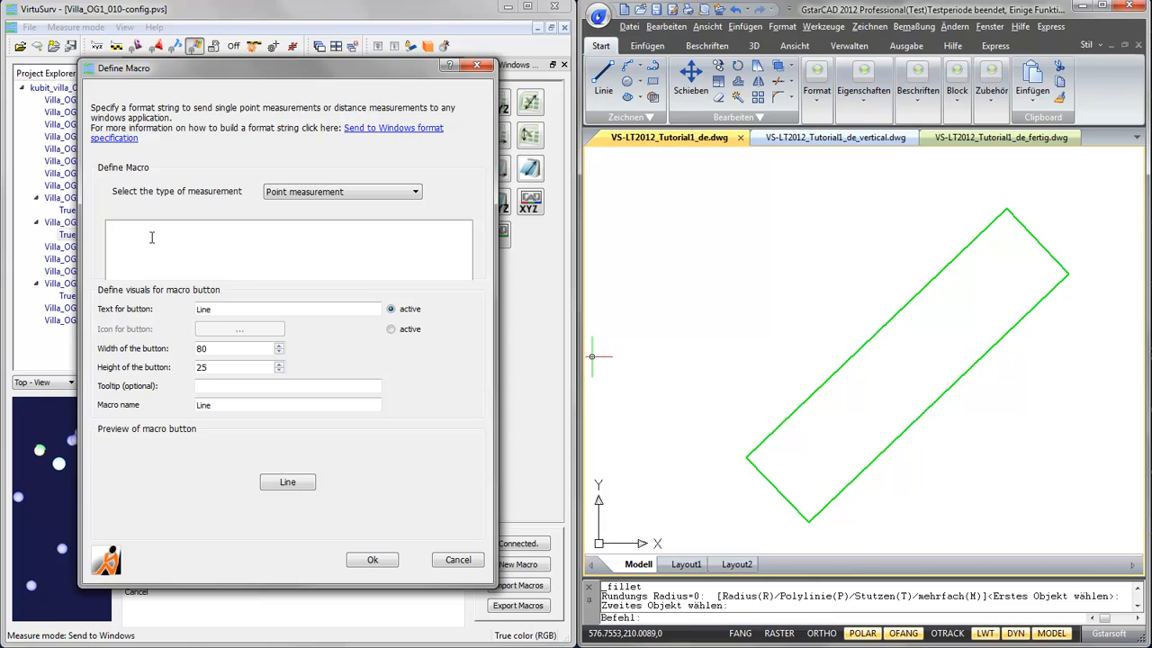
type("_li")
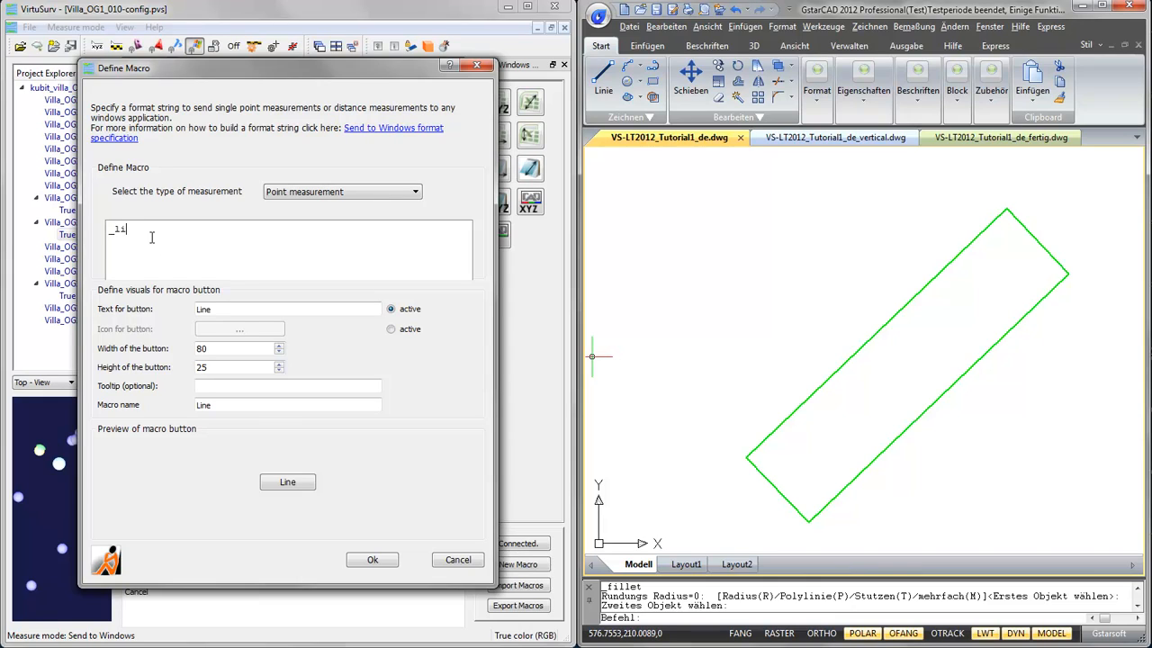
type("ne")
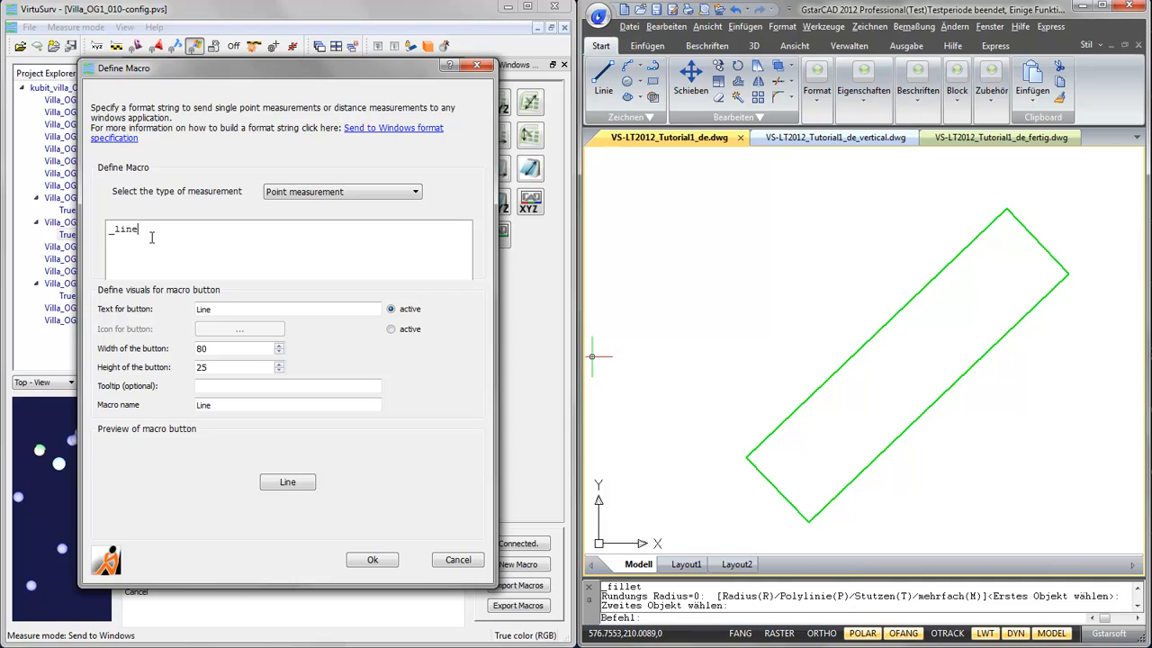
left_click(114, 228)
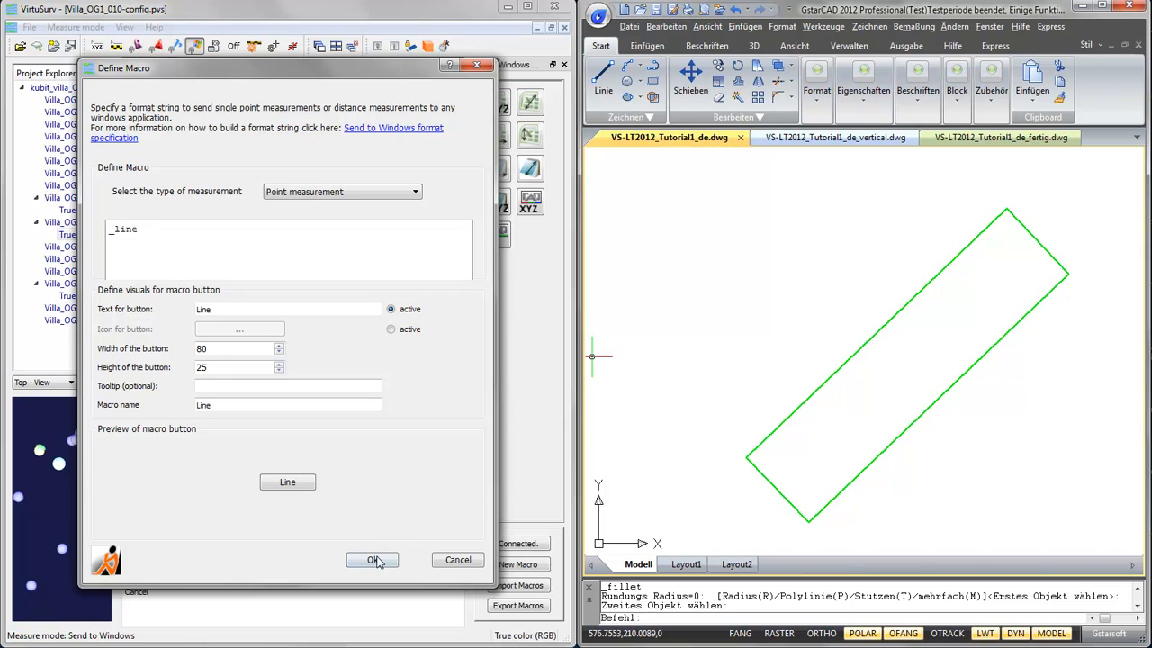
left_click(373, 560)
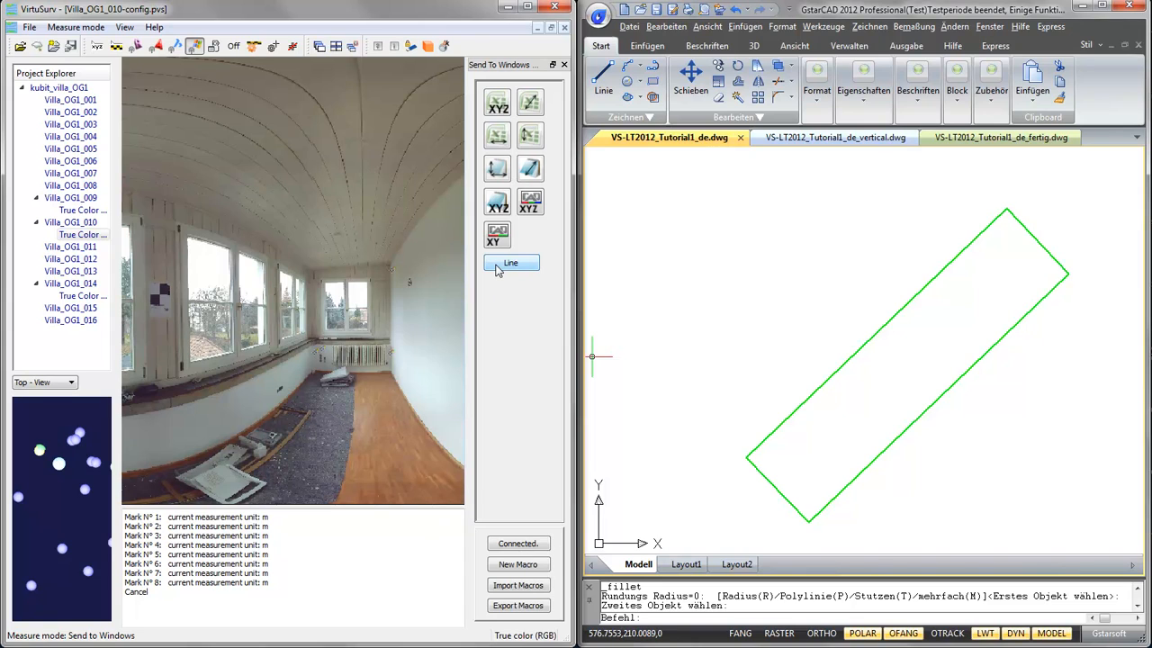
mouse_move(515, 298)
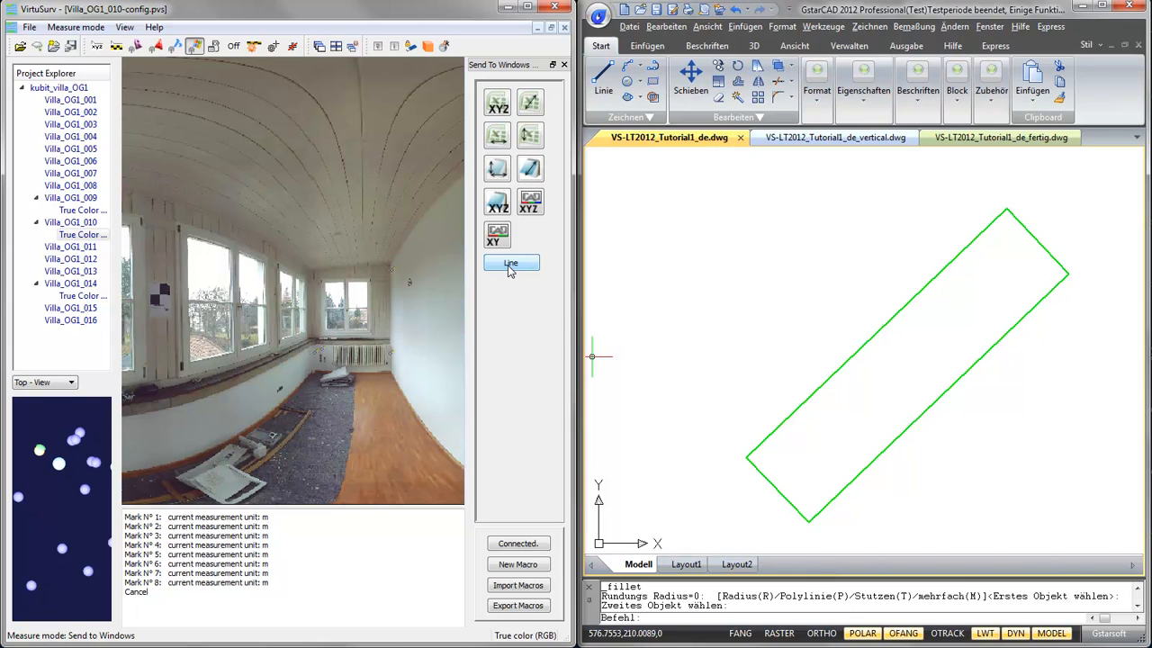
Step: Run the Line macro button, sending _line to GstarCAD's command line
left_click(511, 263)
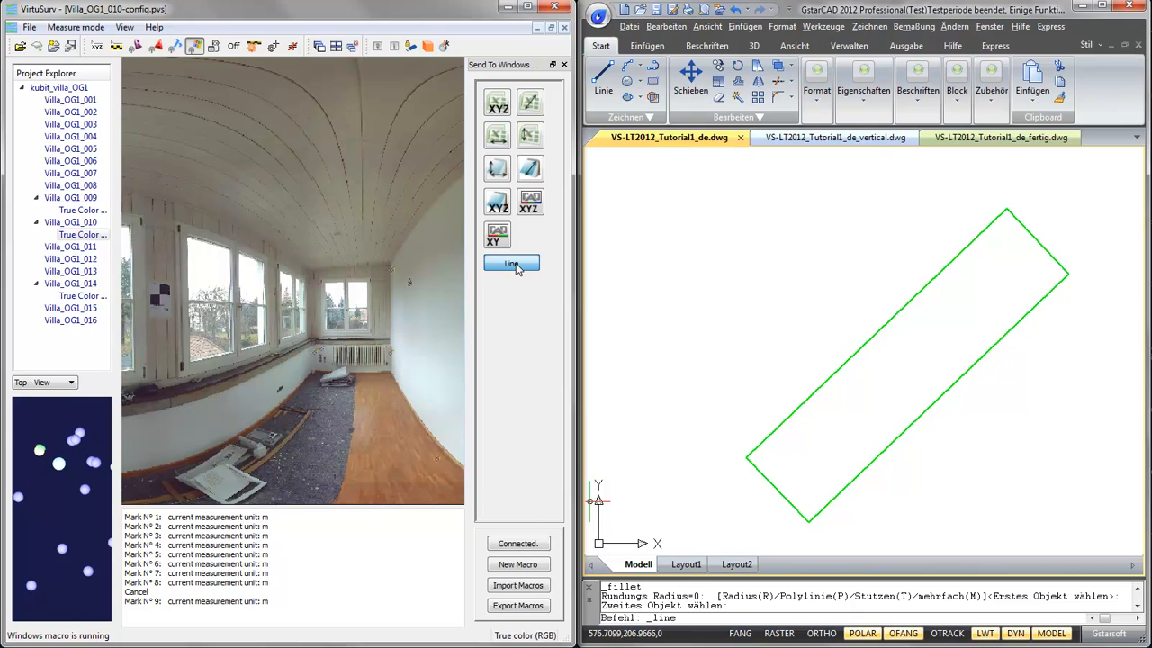
Step: Reopen the Line macro definition and close it again without changes
left_click(511, 263)
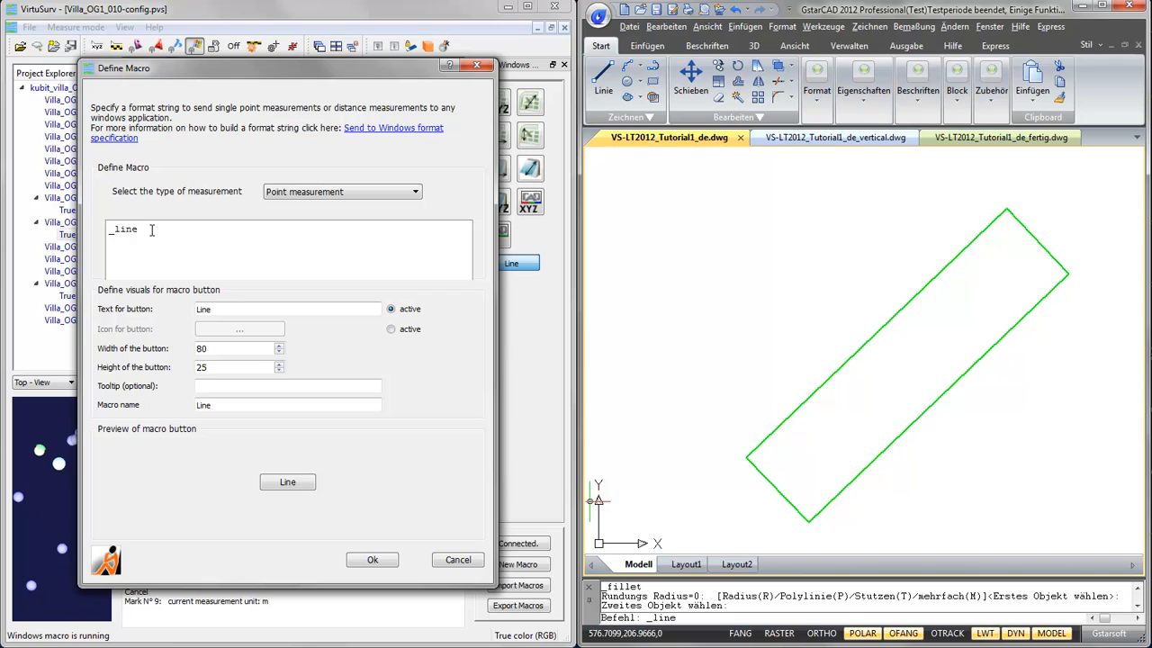
left_click(373, 559)
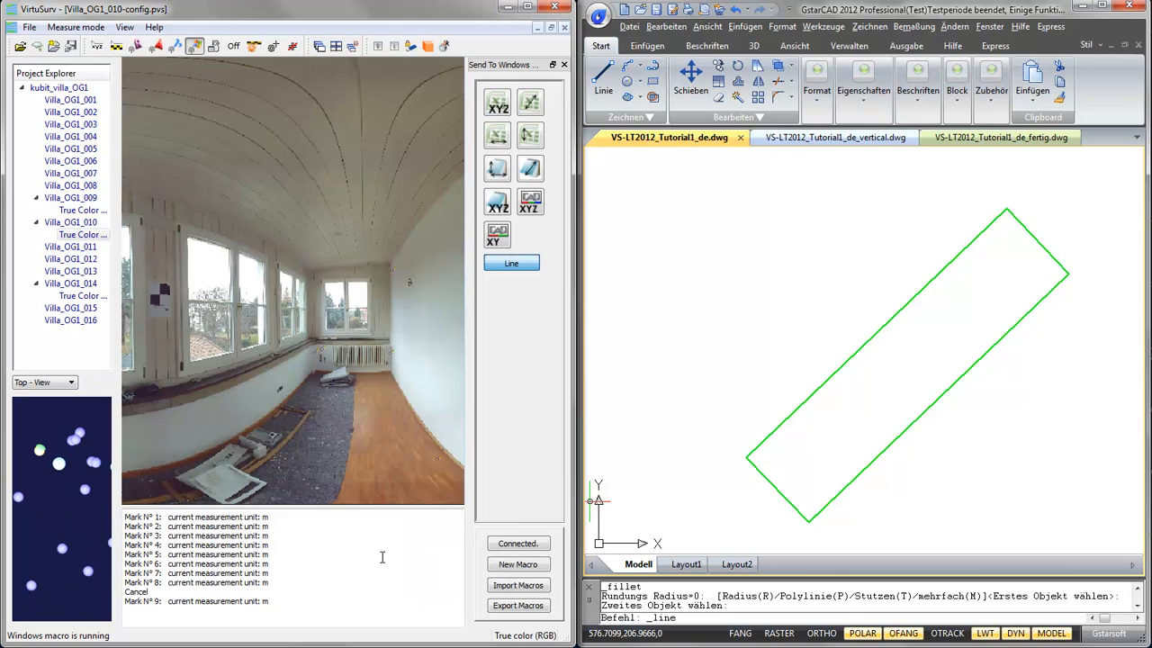
mouse_move(649, 158)
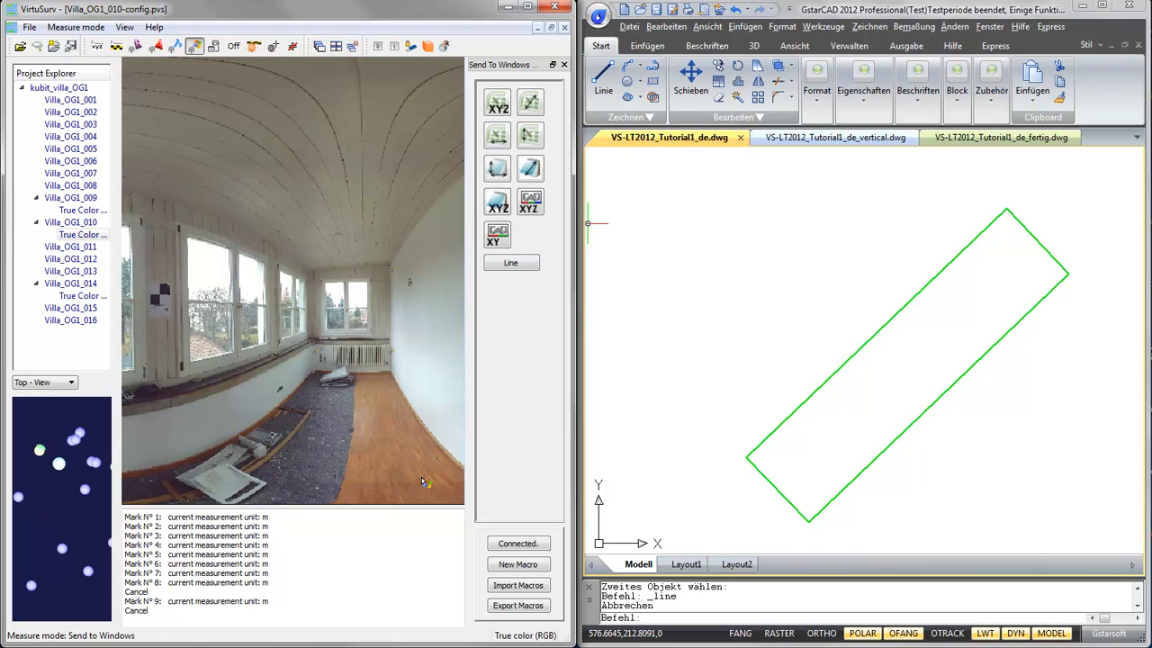
Step: Restart the Line macro so GstarCAD waits for a new line's start point
left_click(510, 262)
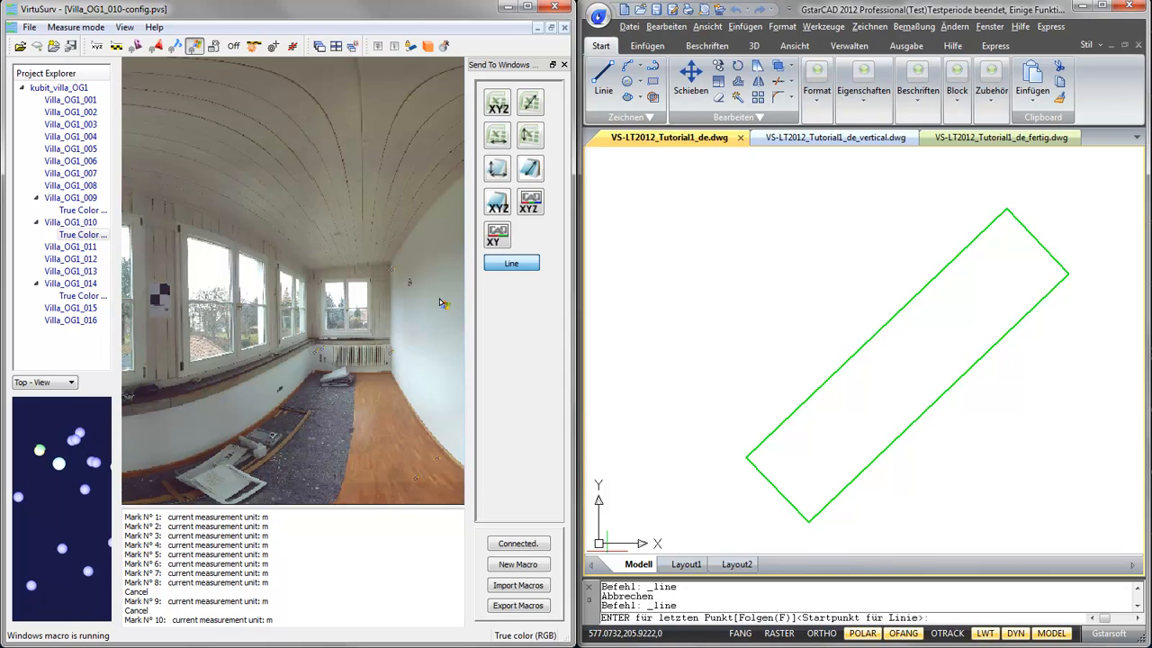
mouse_move(496, 234)
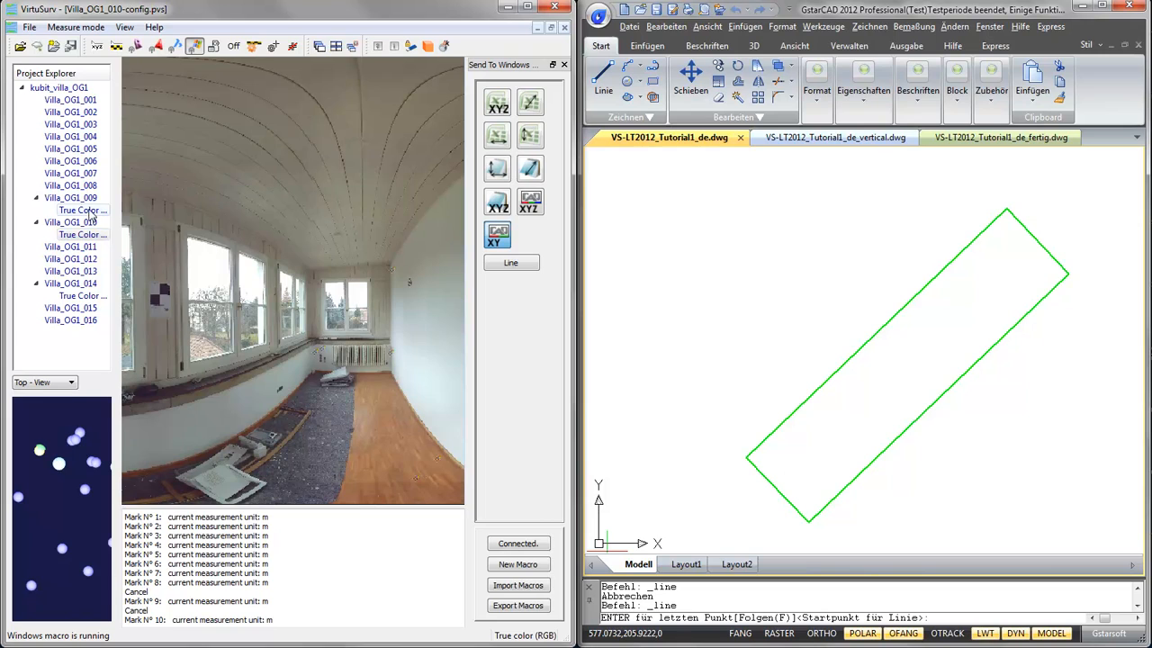
Step: Open scan Villa_OG1_009's True Color panorama and measure a wall corner for the line
left_click(83, 209)
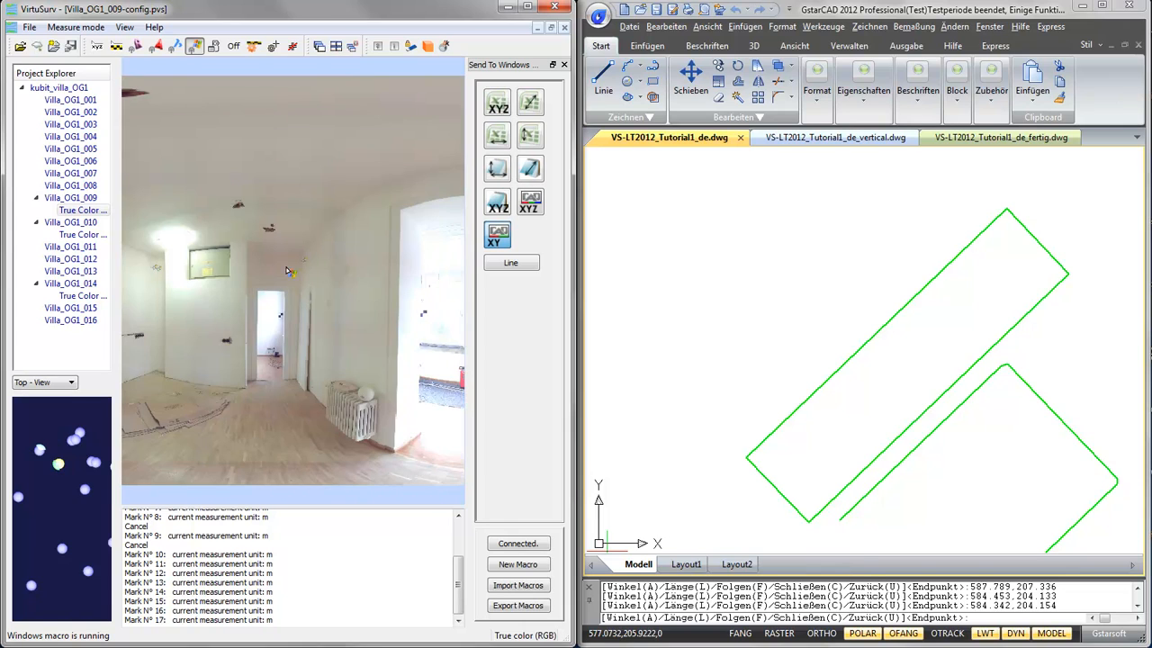
left_click(1001, 136)
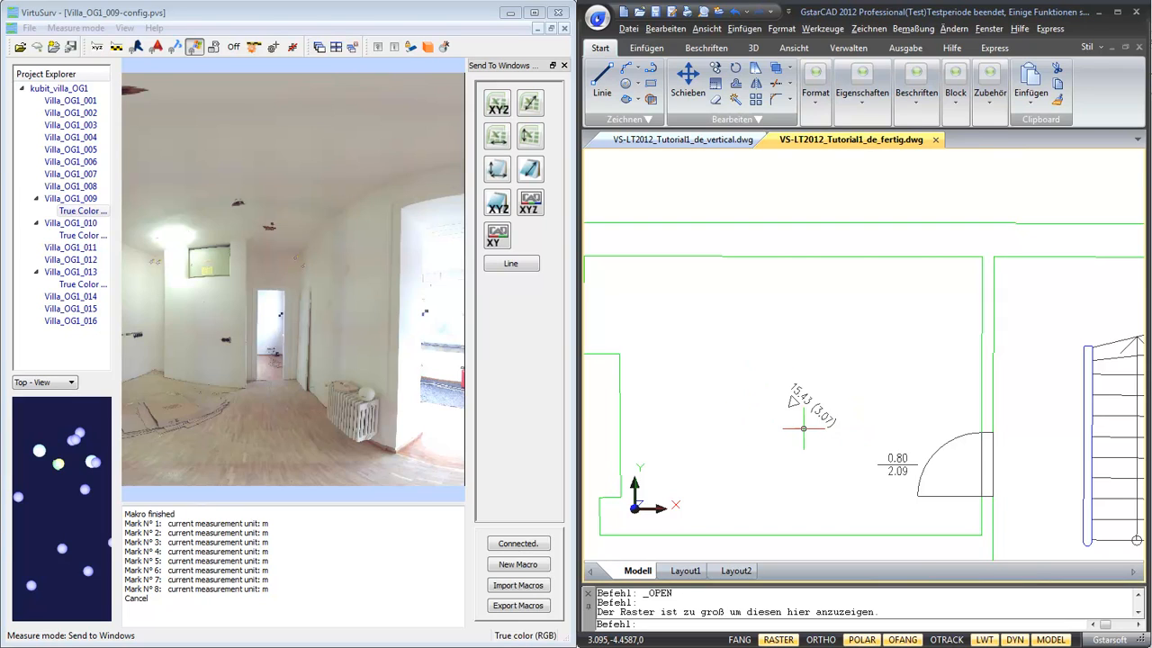
mouse_move(779, 486)
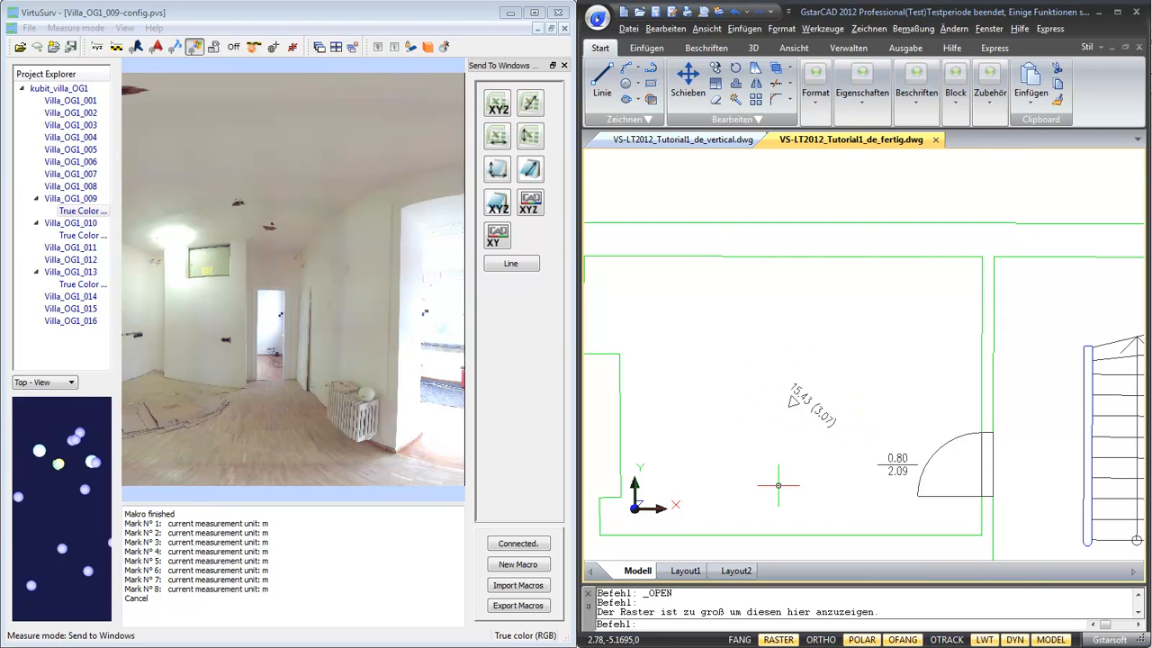
mouse_move(807, 360)
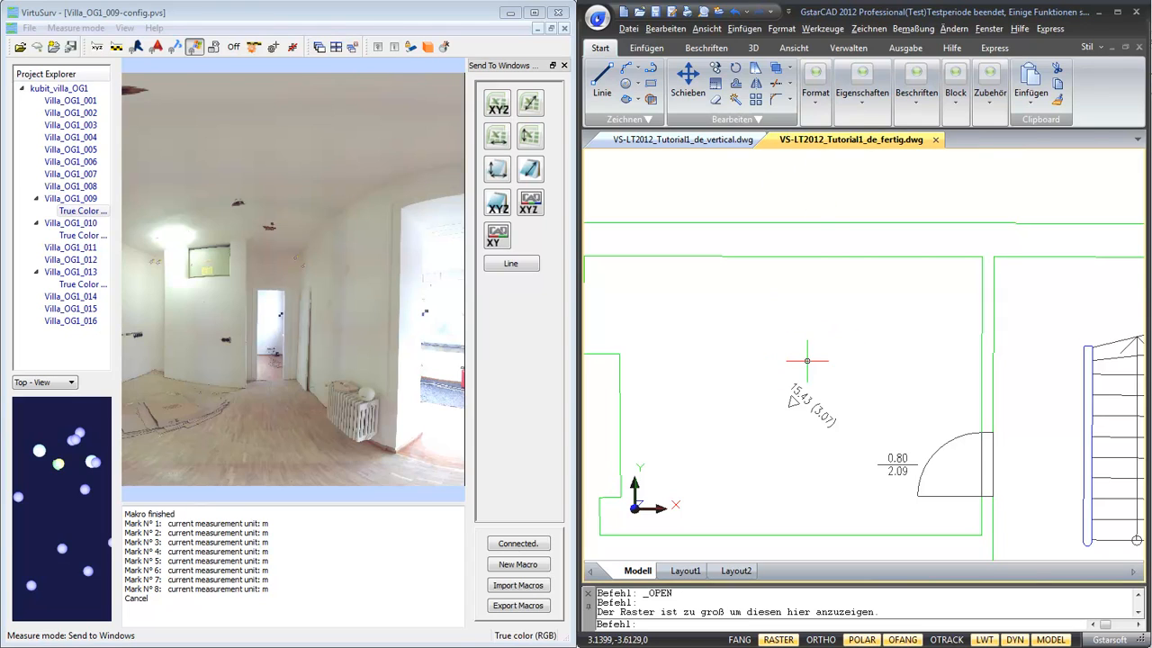
mouse_move(616, 304)
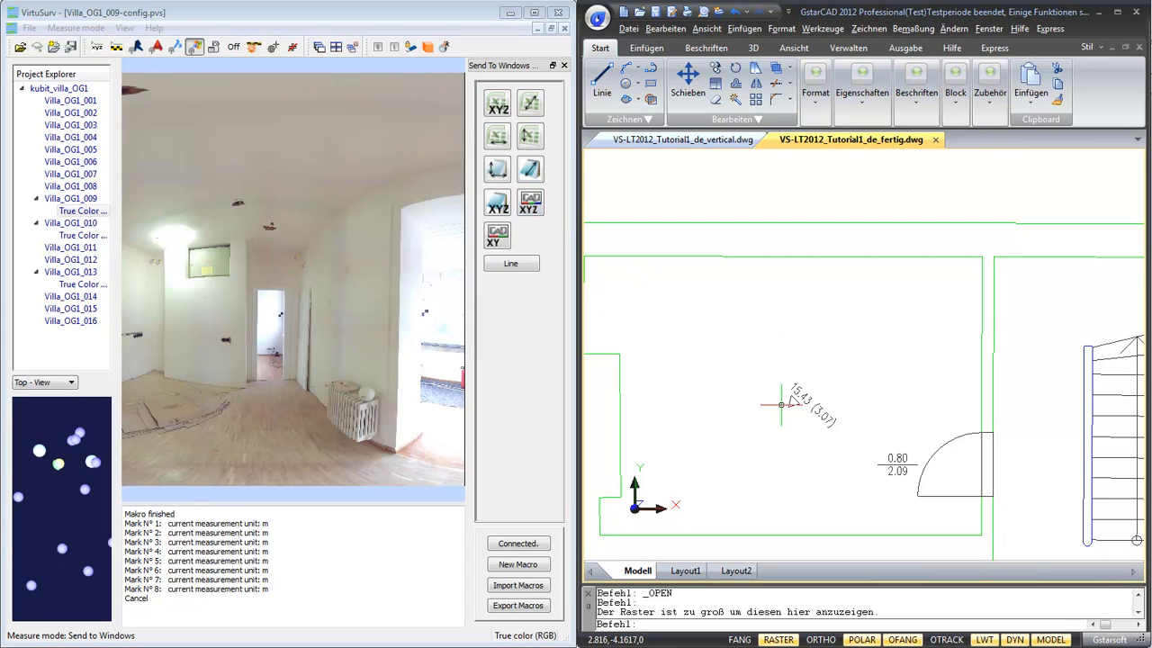
mouse_move(790, 413)
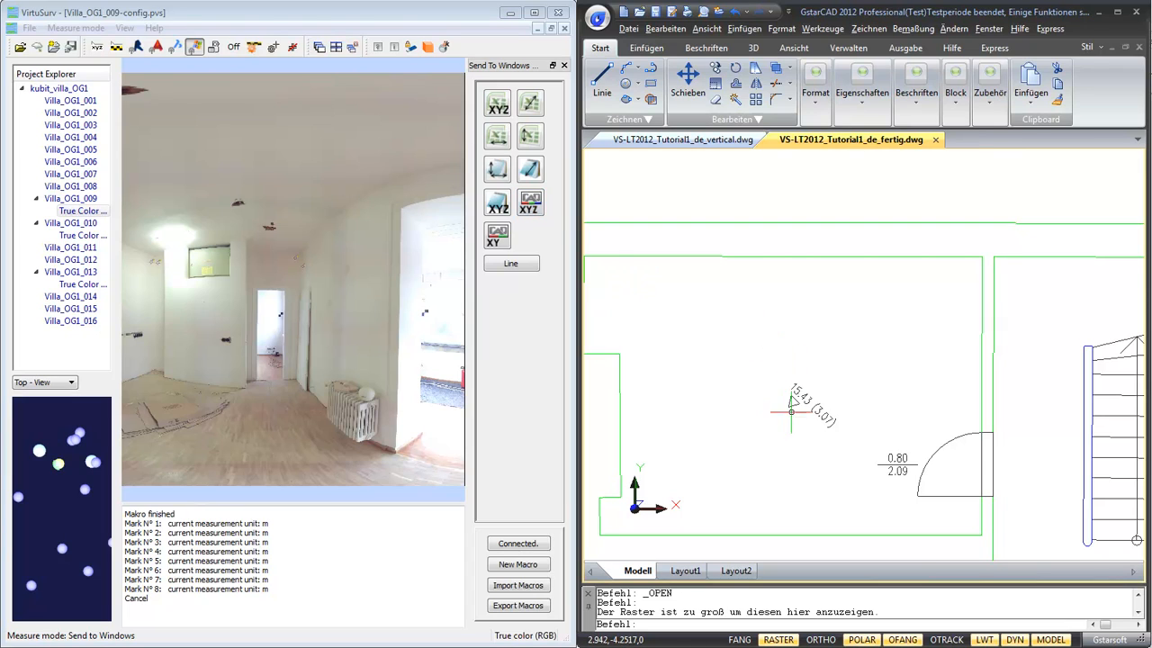
mouse_move(810, 411)
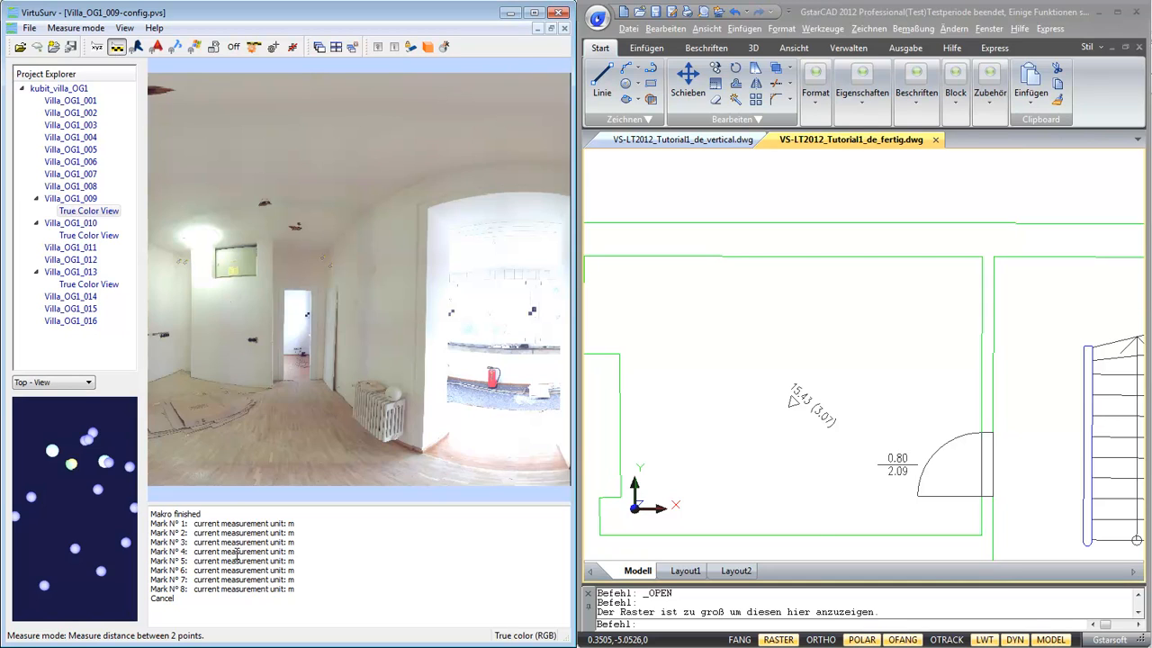
mouse_move(928, 455)
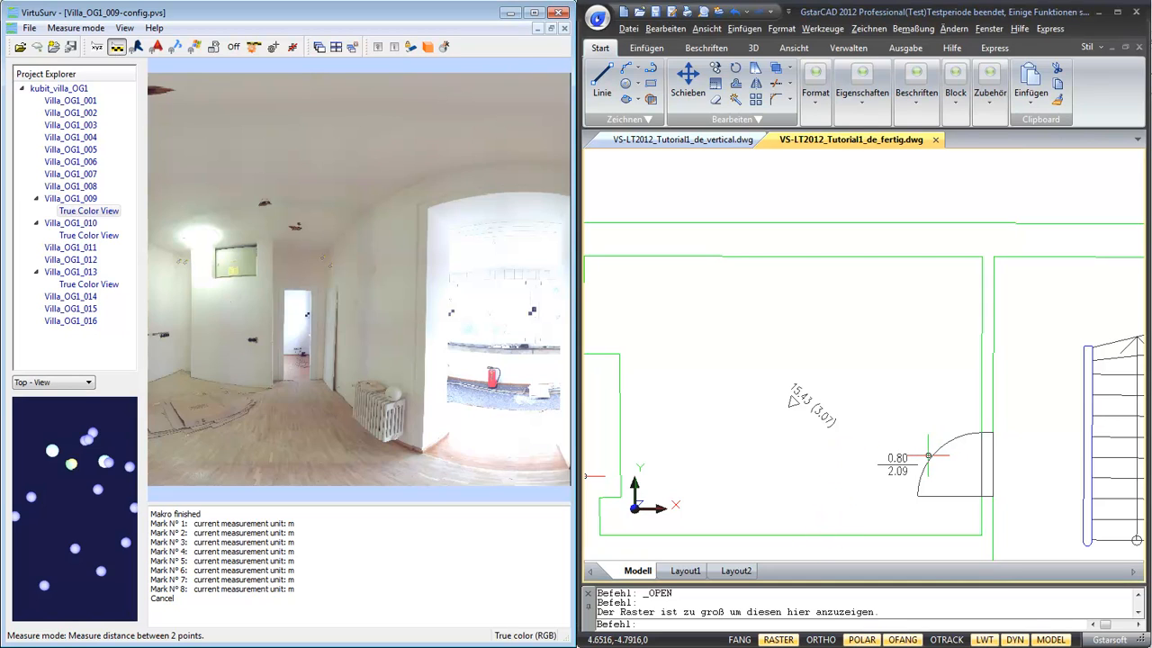
mouse_move(877, 309)
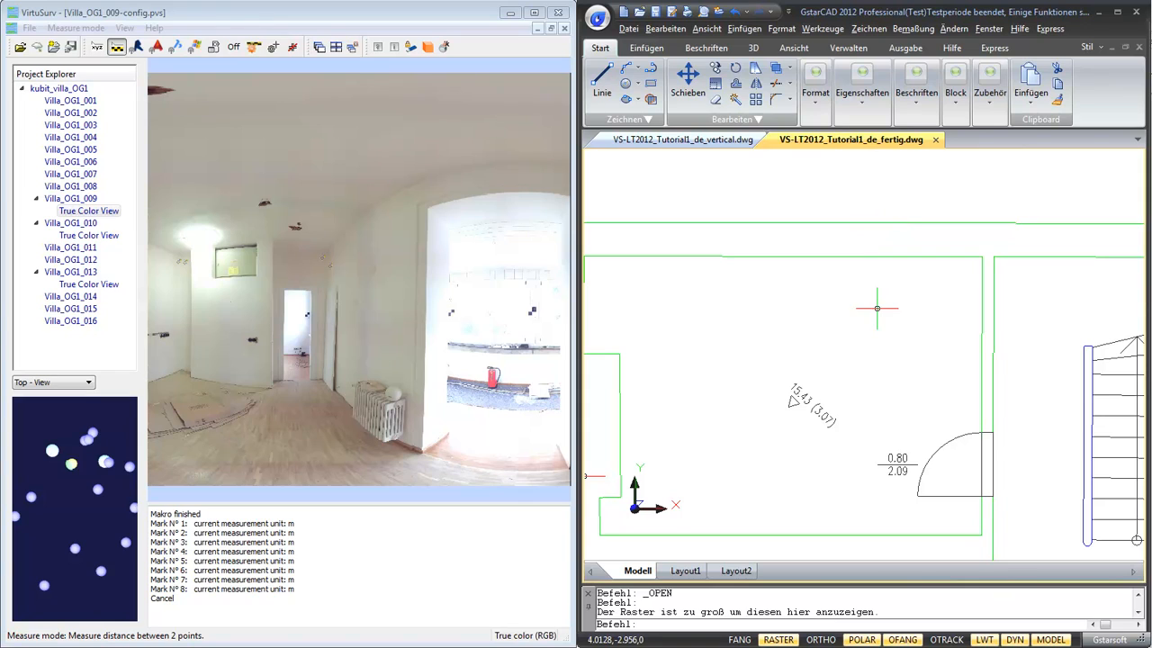
mouse_move(918, 337)
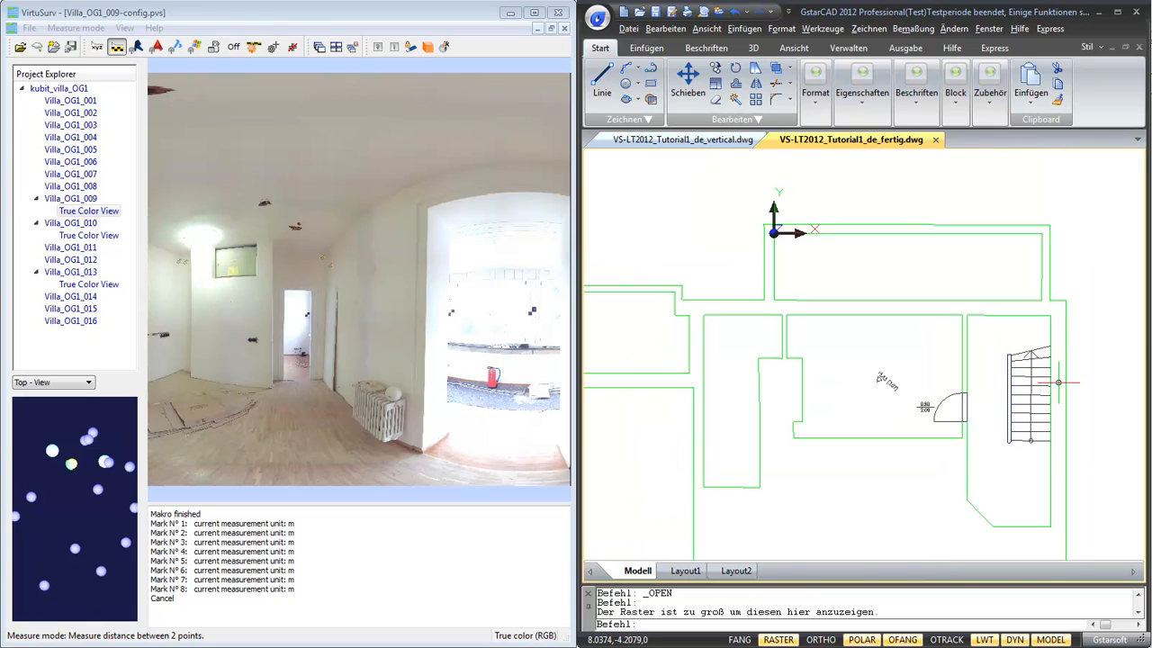
mouse_move(937, 375)
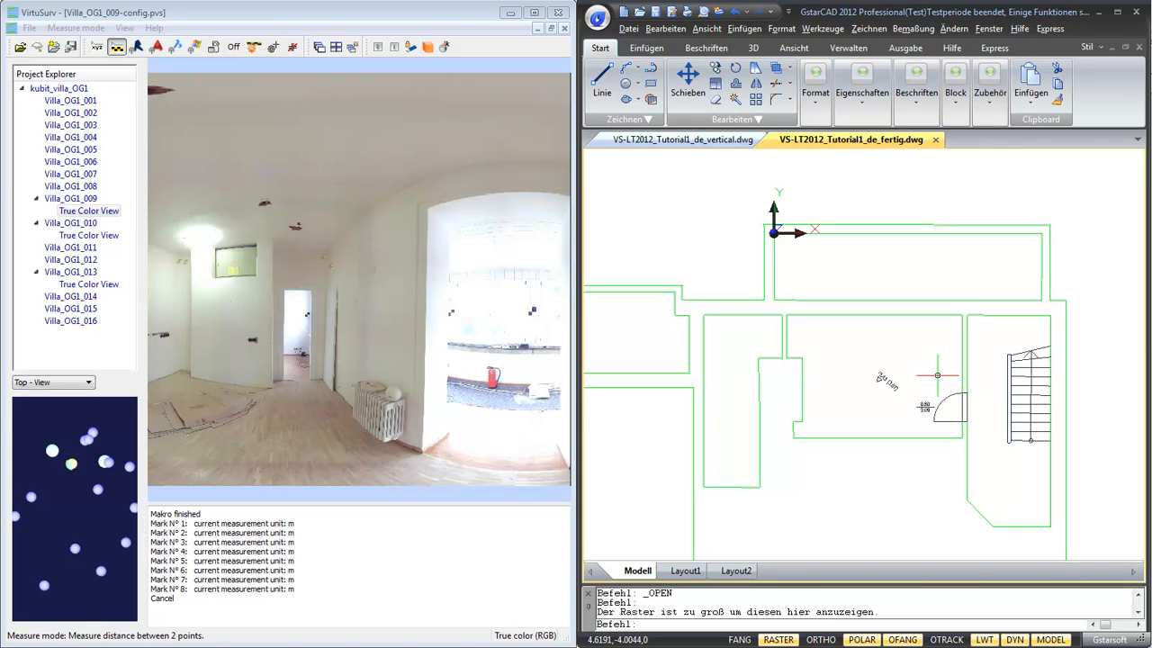